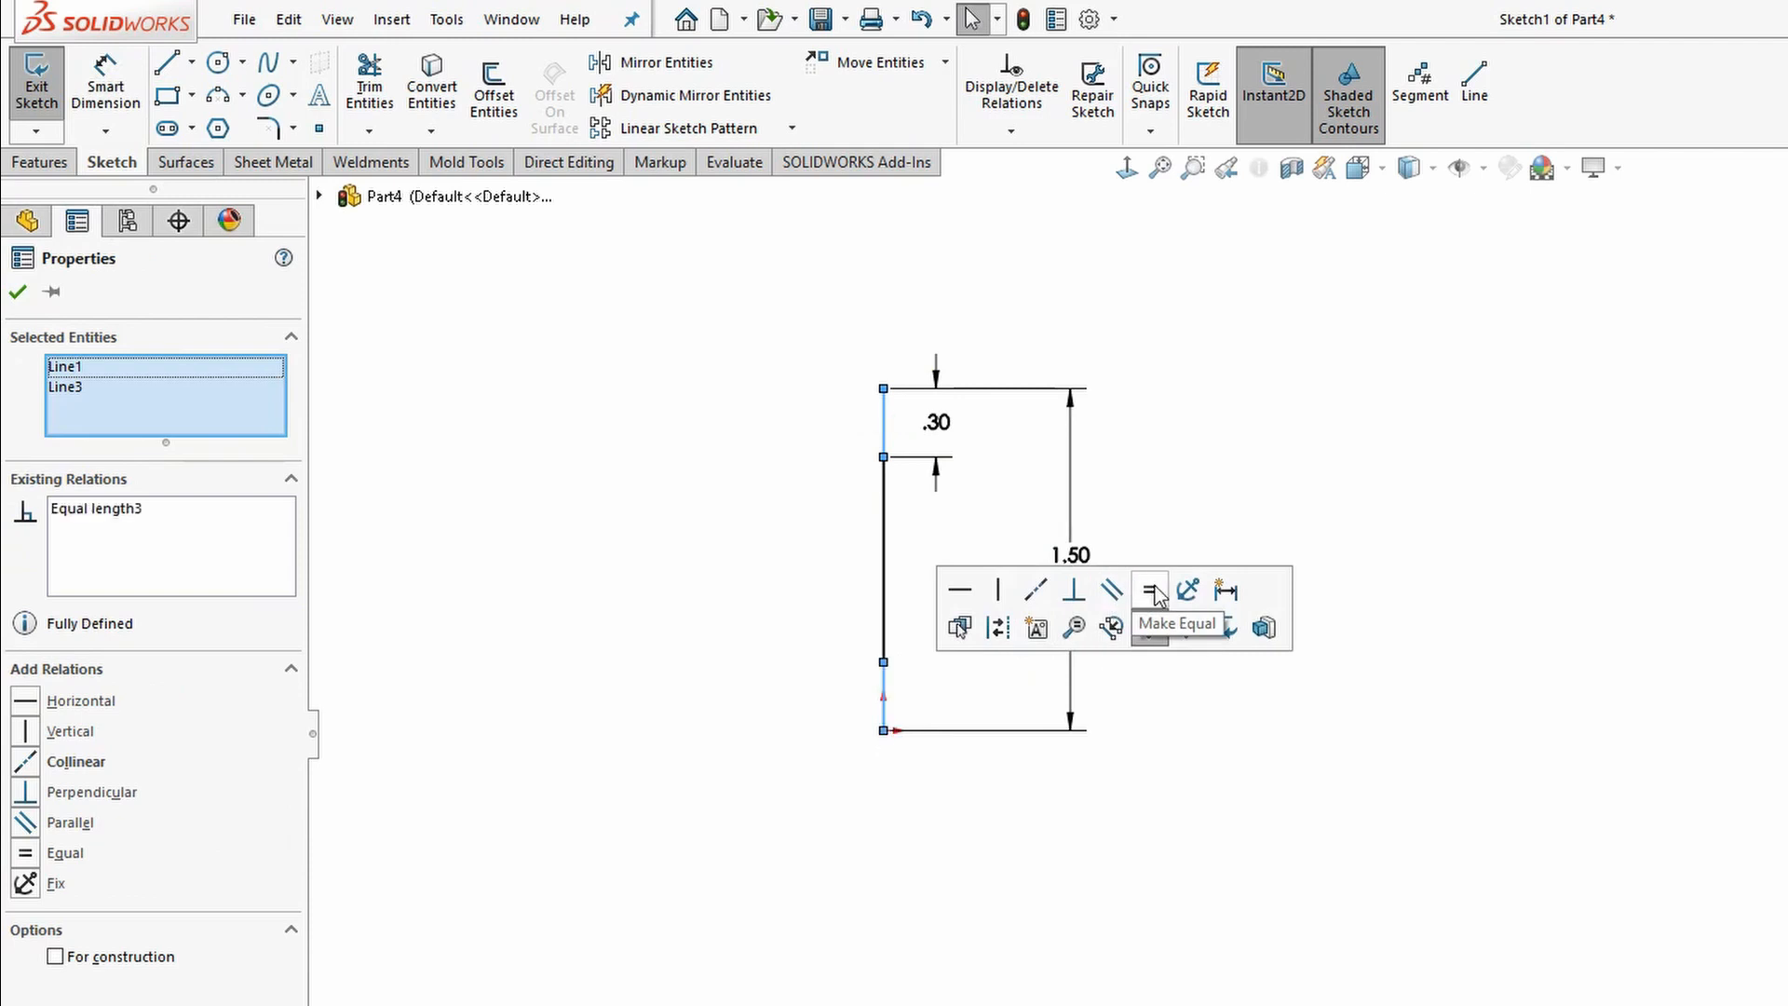
# Step: Constrain Line1 and Line3 to equal length and begin a circular profile on the Front Plane
pyautogui.click(1151, 590)
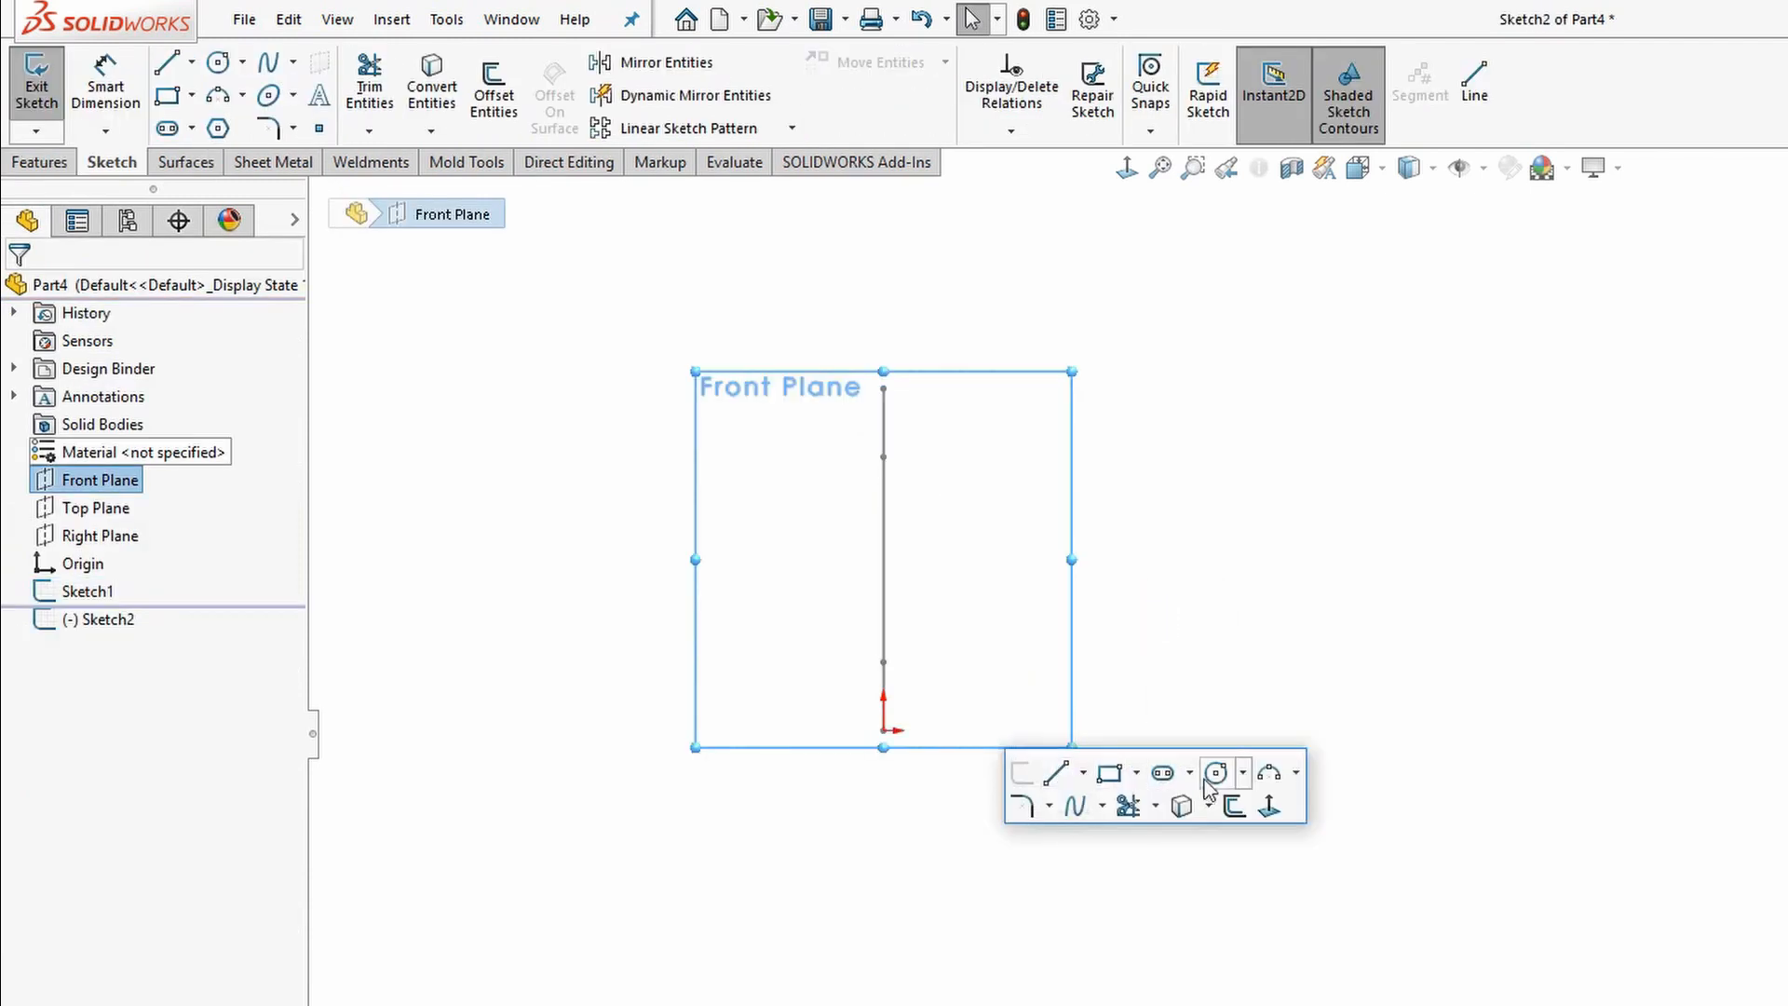
pyautogui.click(1212, 771)
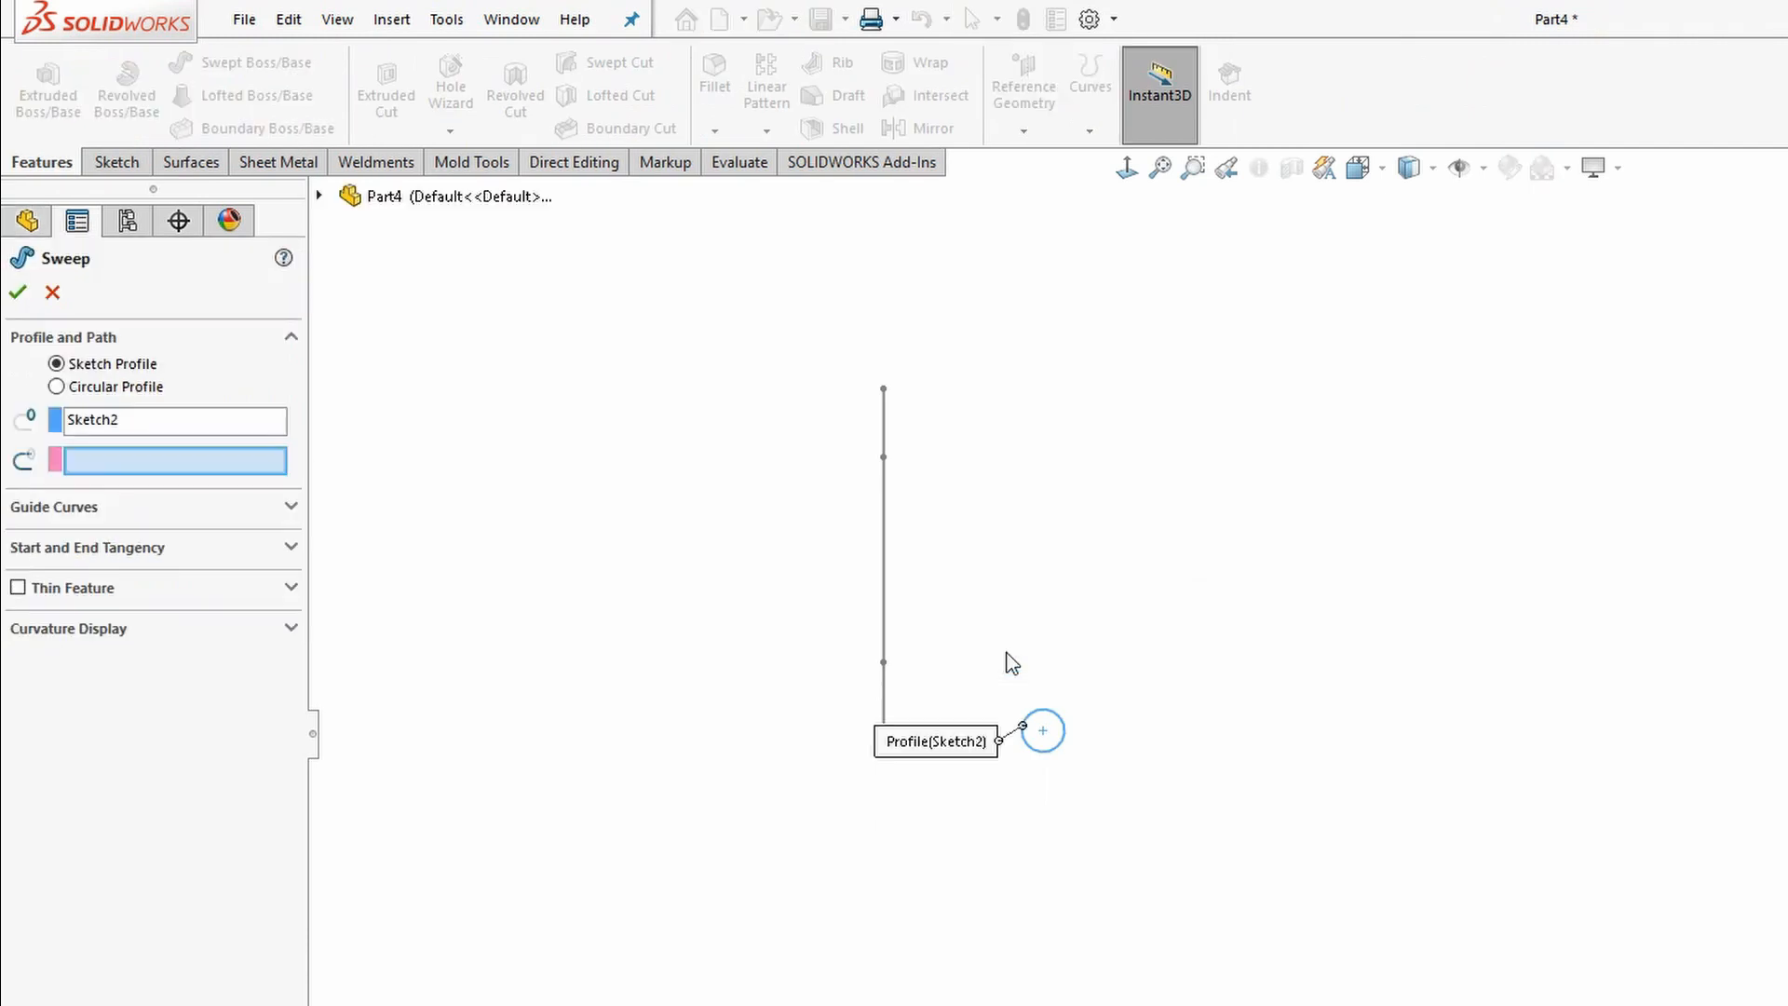
# Step: Sweep Sketch2 along the line path with a specified twist of 1.50 revolutions for each coil section
pyautogui.click(881, 661)
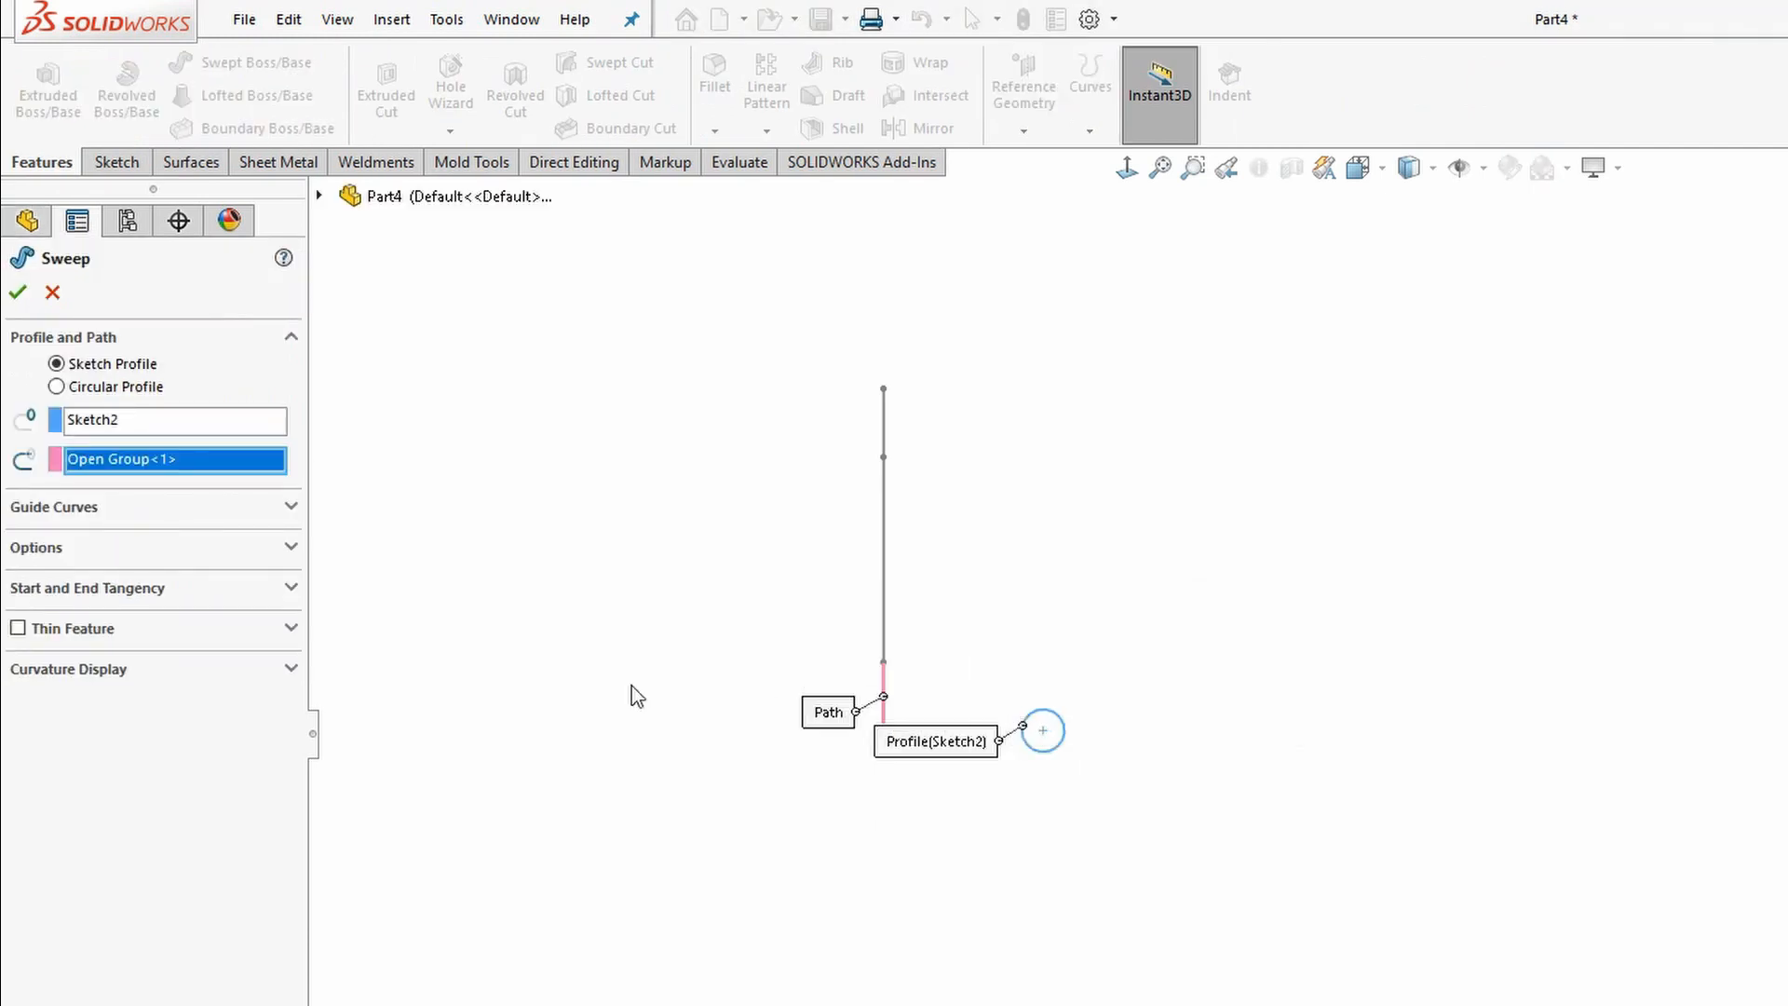
pyautogui.click(274, 652)
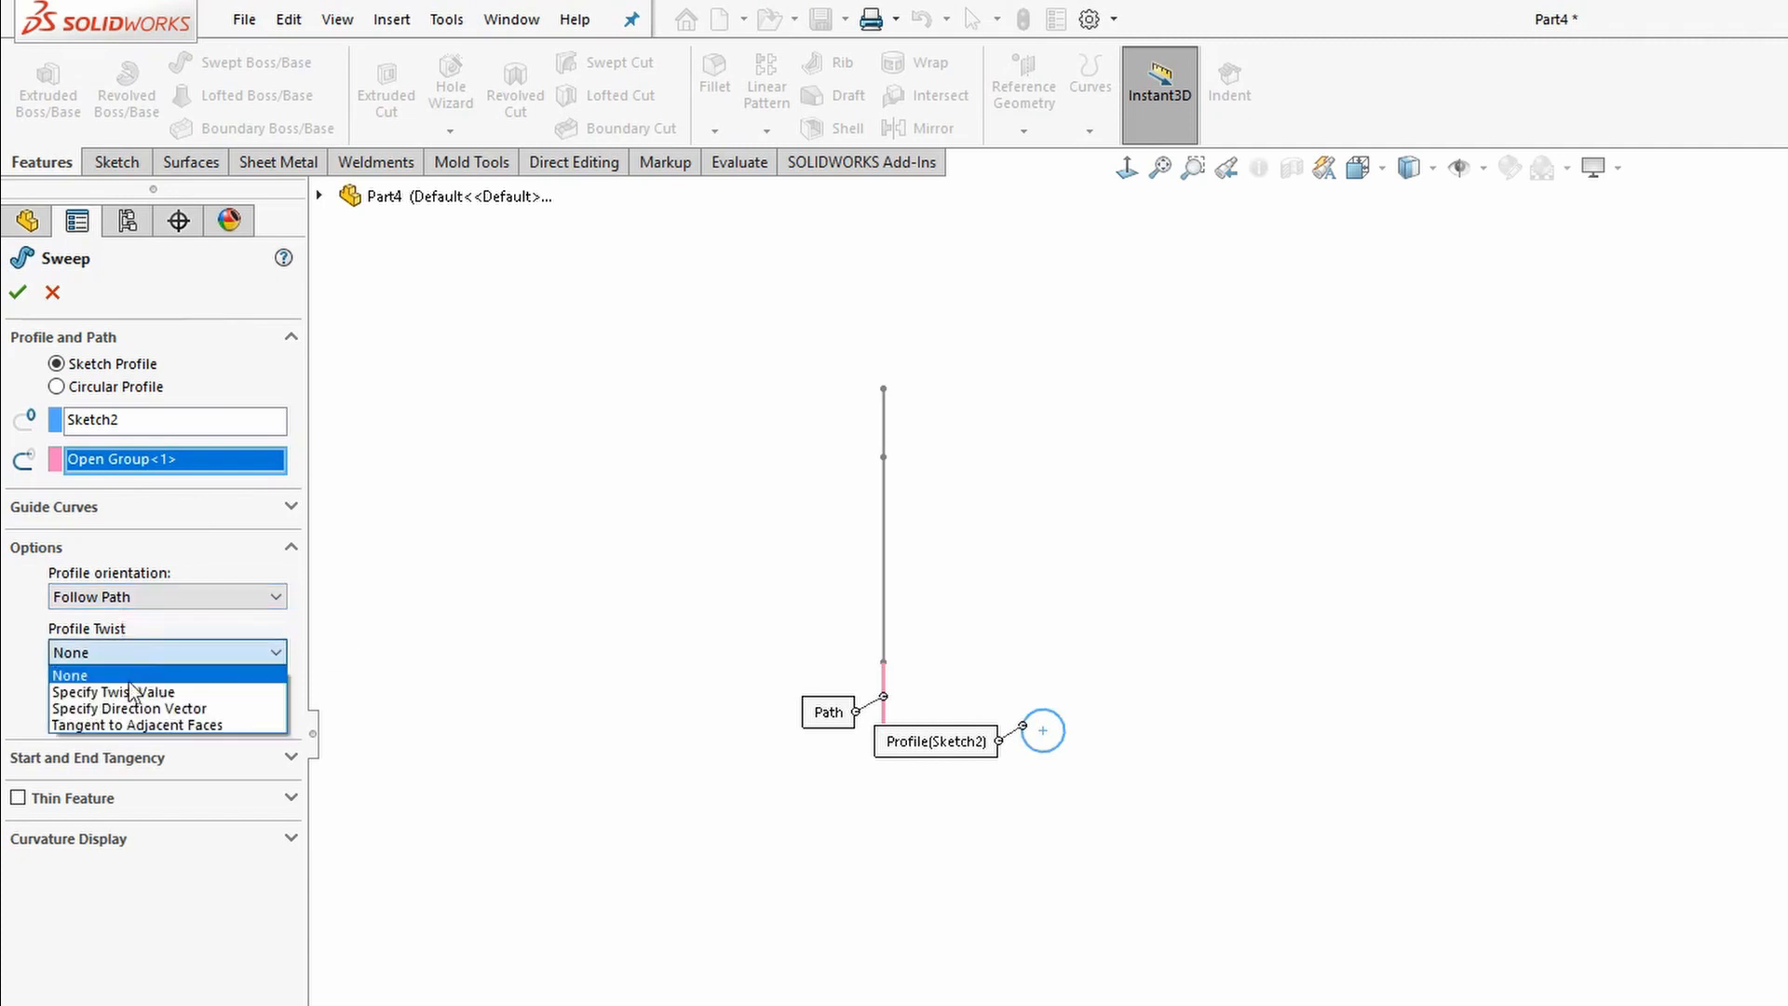
pyautogui.click(16, 292)
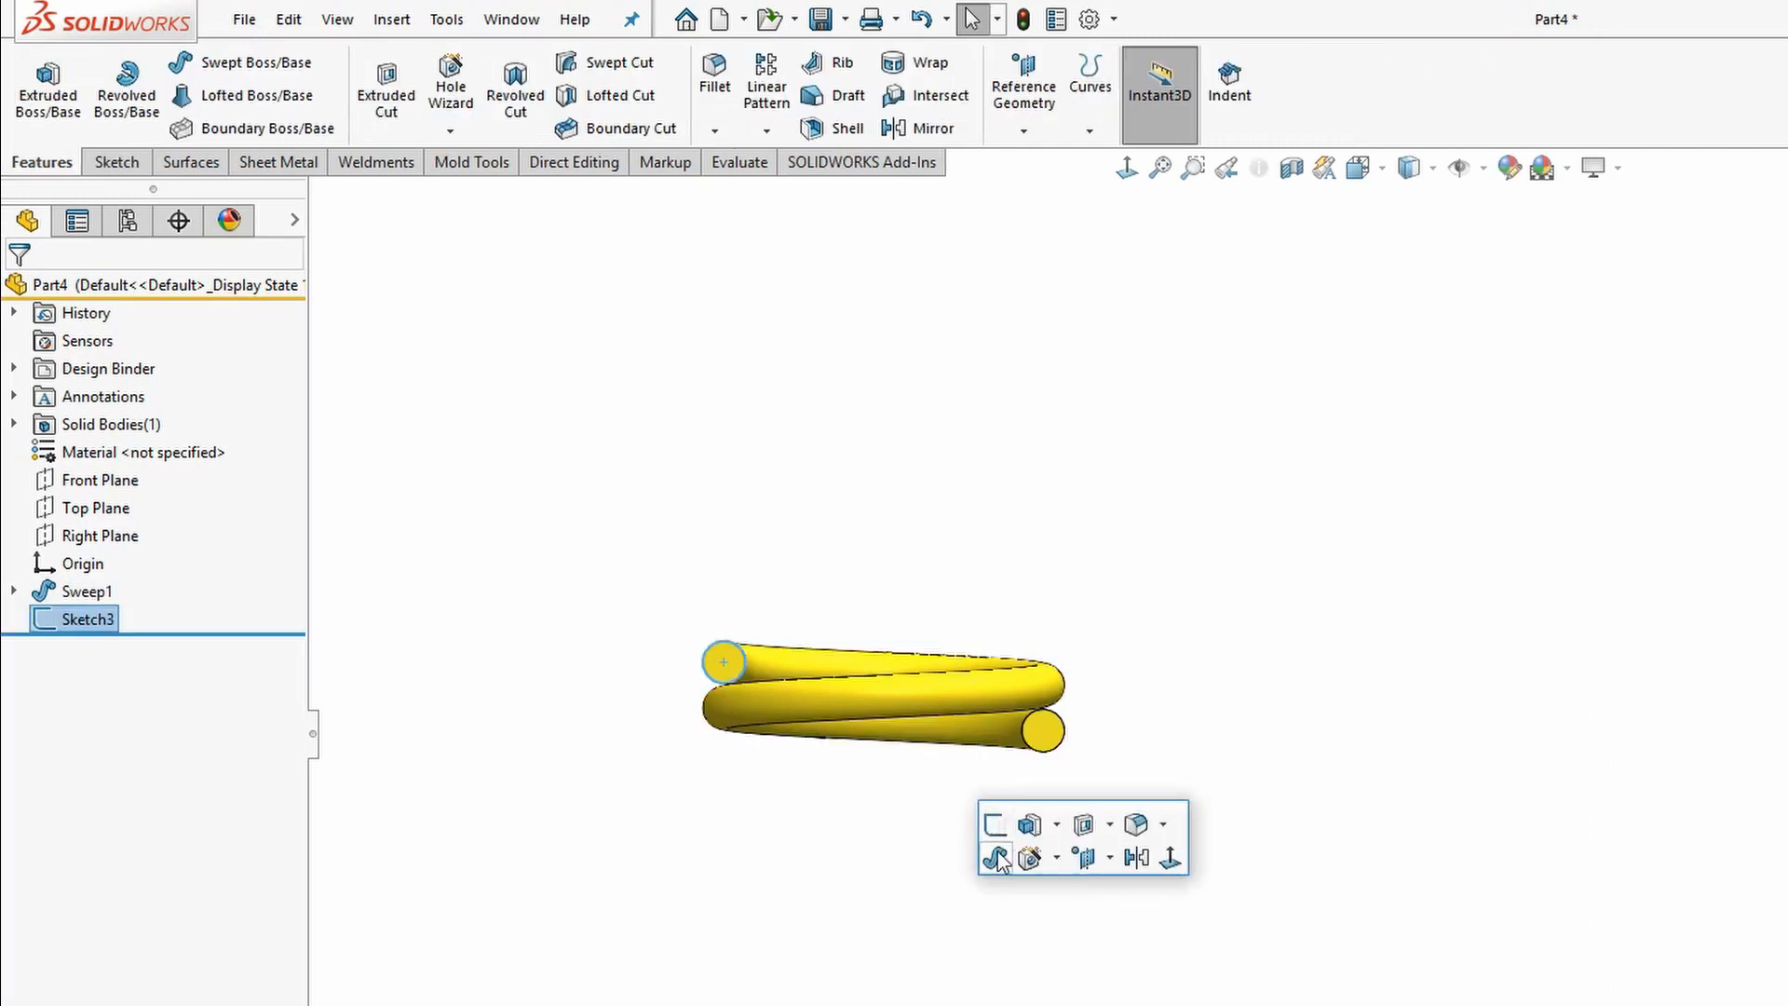
pyautogui.click(994, 857)
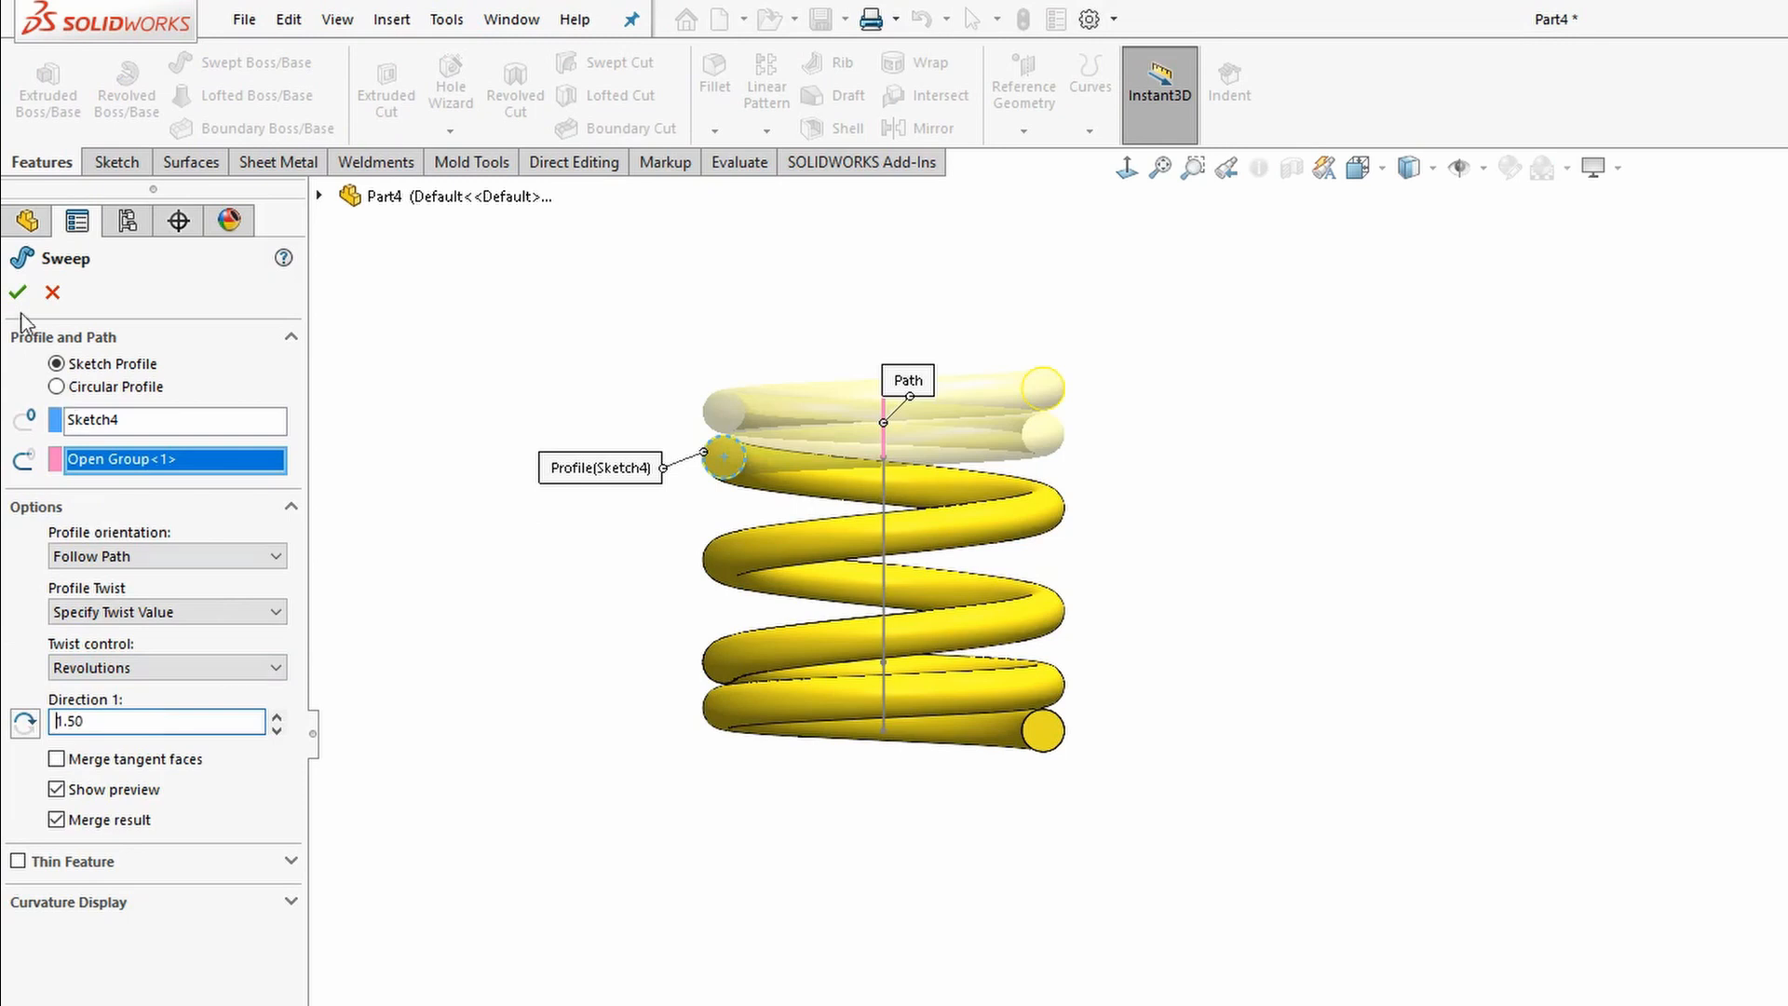
pyautogui.click(17, 292)
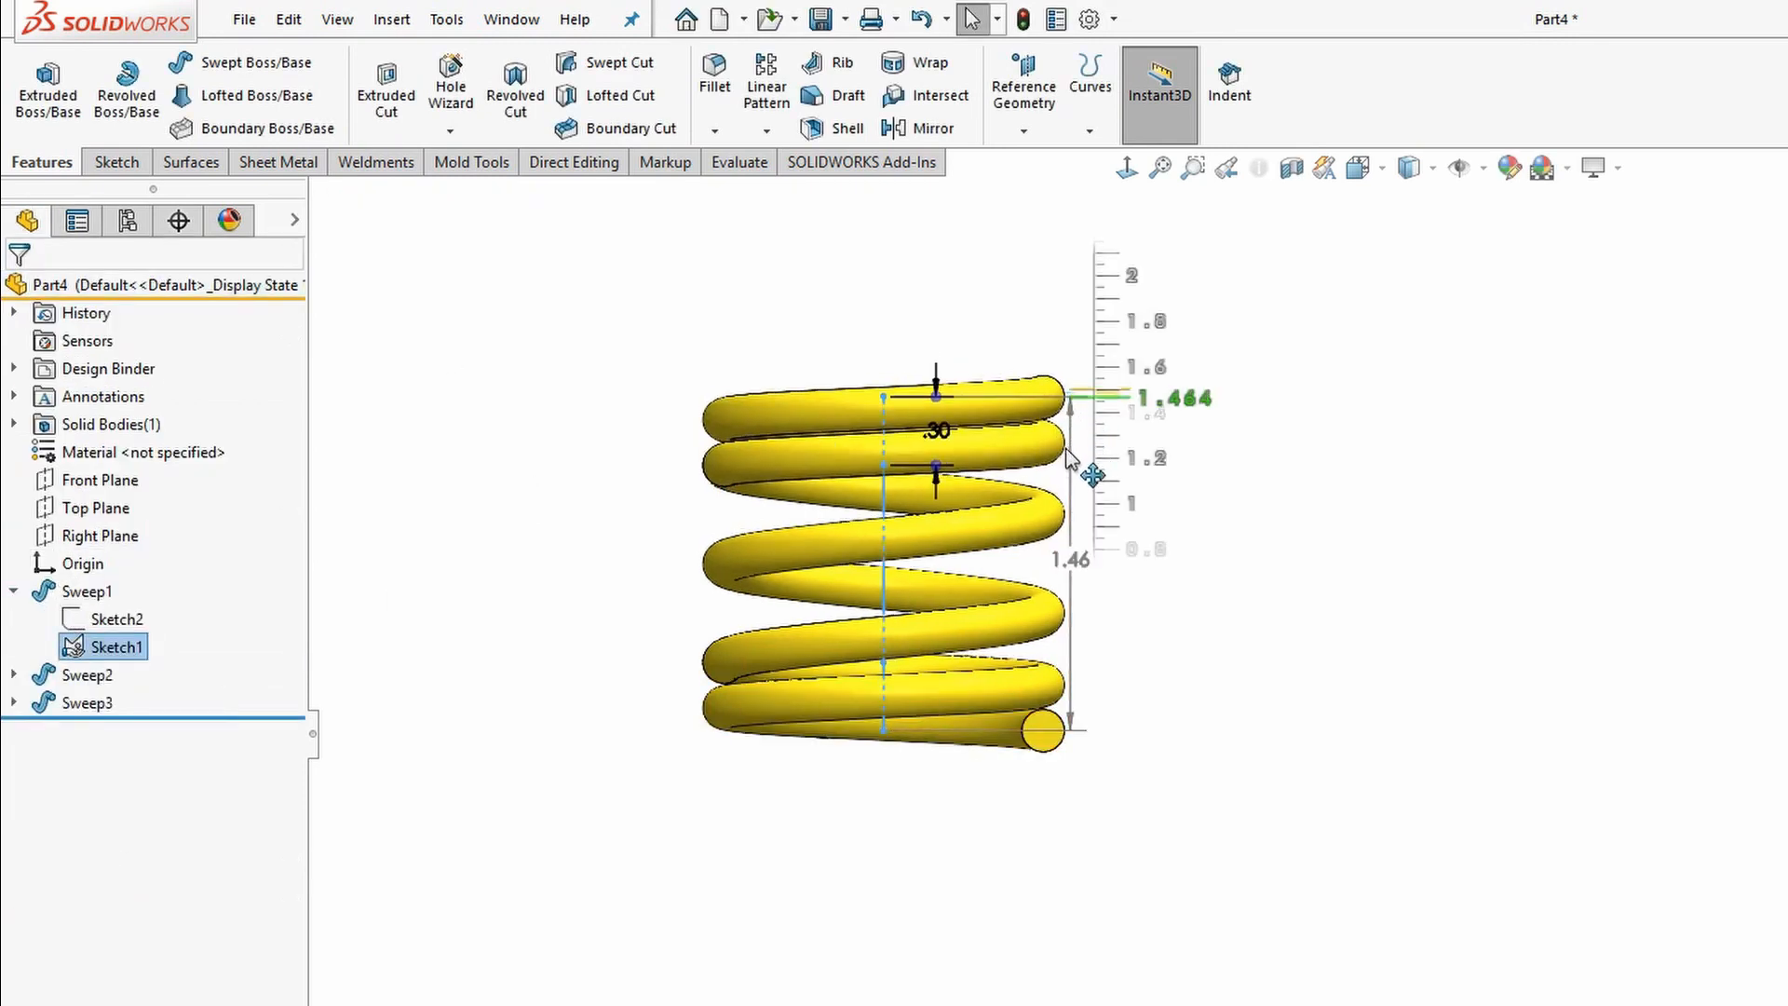
# Step: Drag the spring's 1.50 path height down to about 1.37 with Instant3D
pyautogui.moveTo(1092, 475); pyautogui.dragTo(1101, 388)
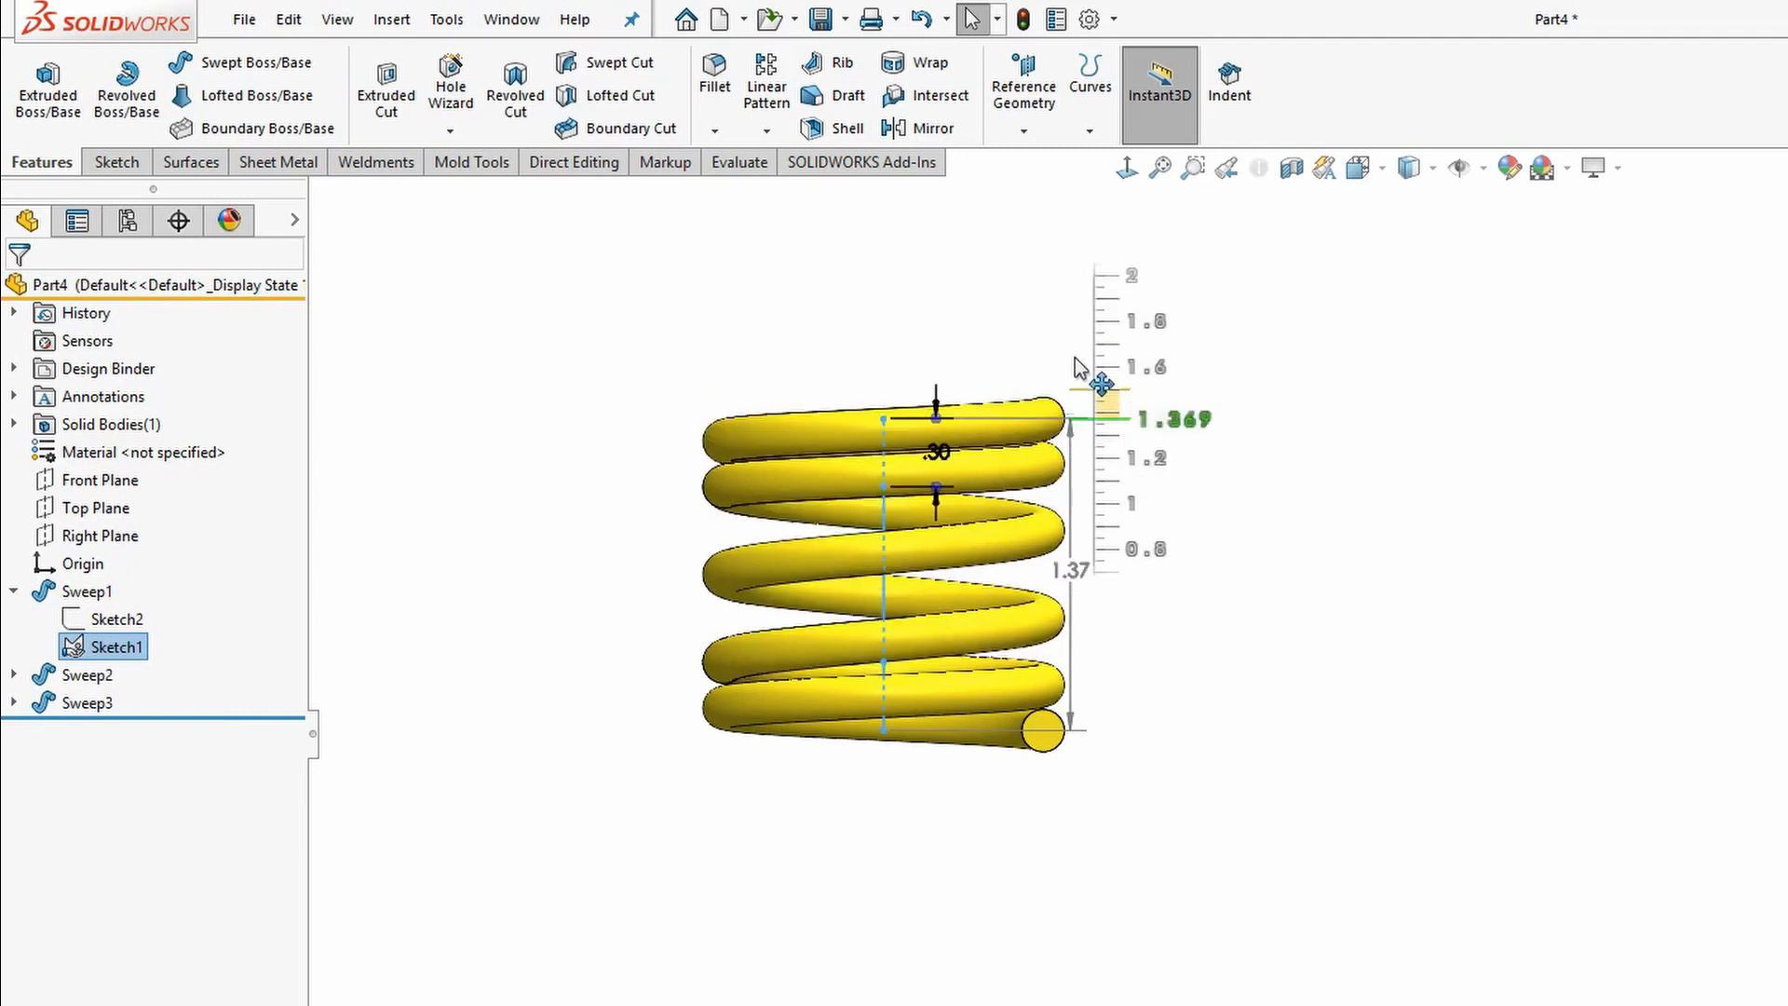
pyautogui.moveTo(1095, 393); pyautogui.dragTo(1090, 343)
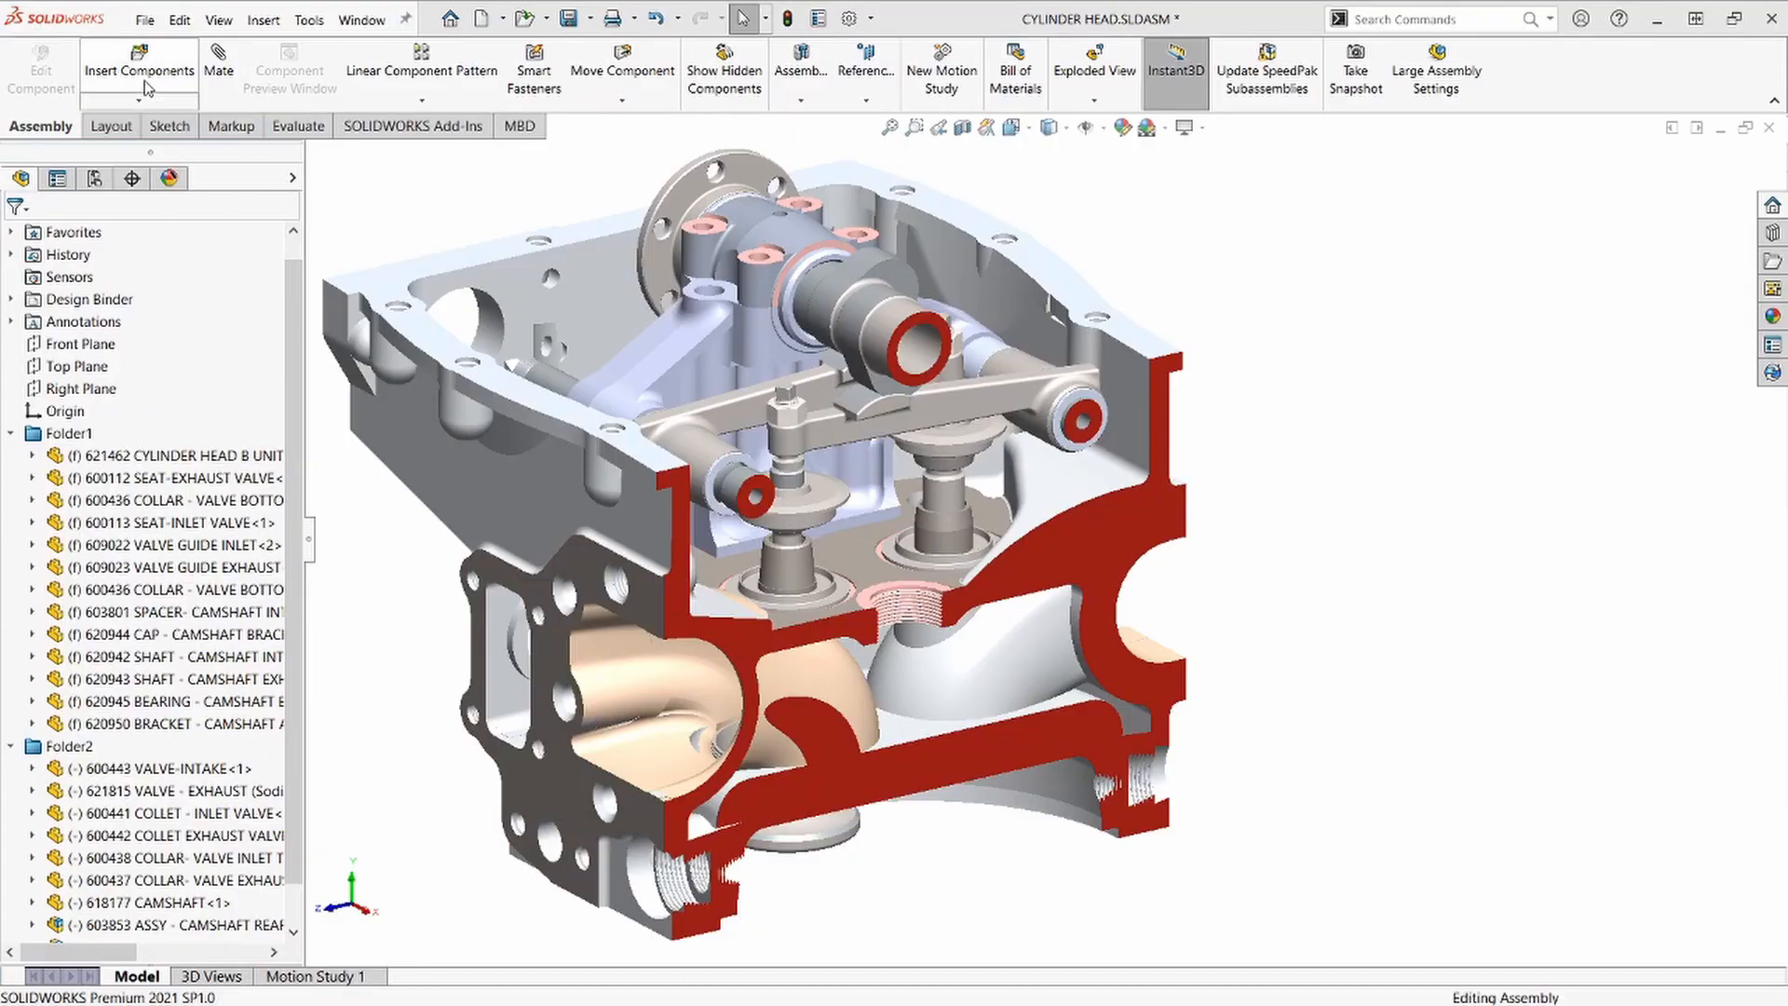
# Step: Insert Part4 into the assembly and seat it on the valve bottom collar
pyautogui.click(138, 68)
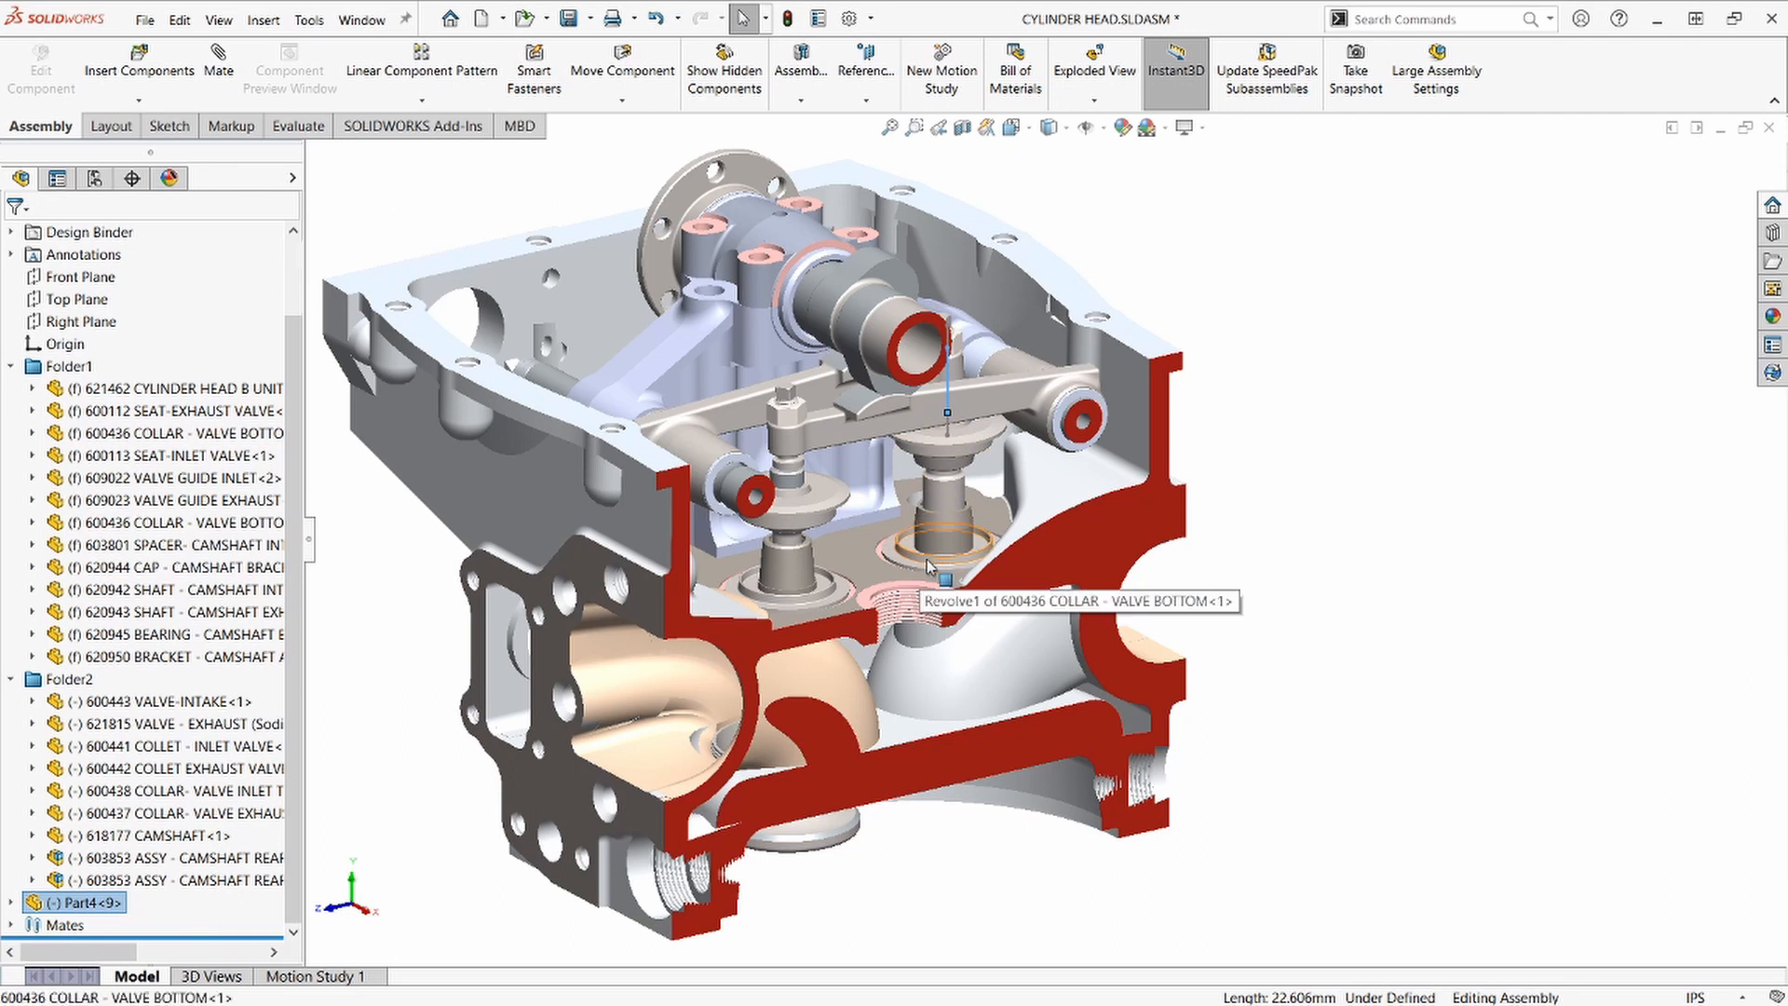
pyautogui.click(928, 567)
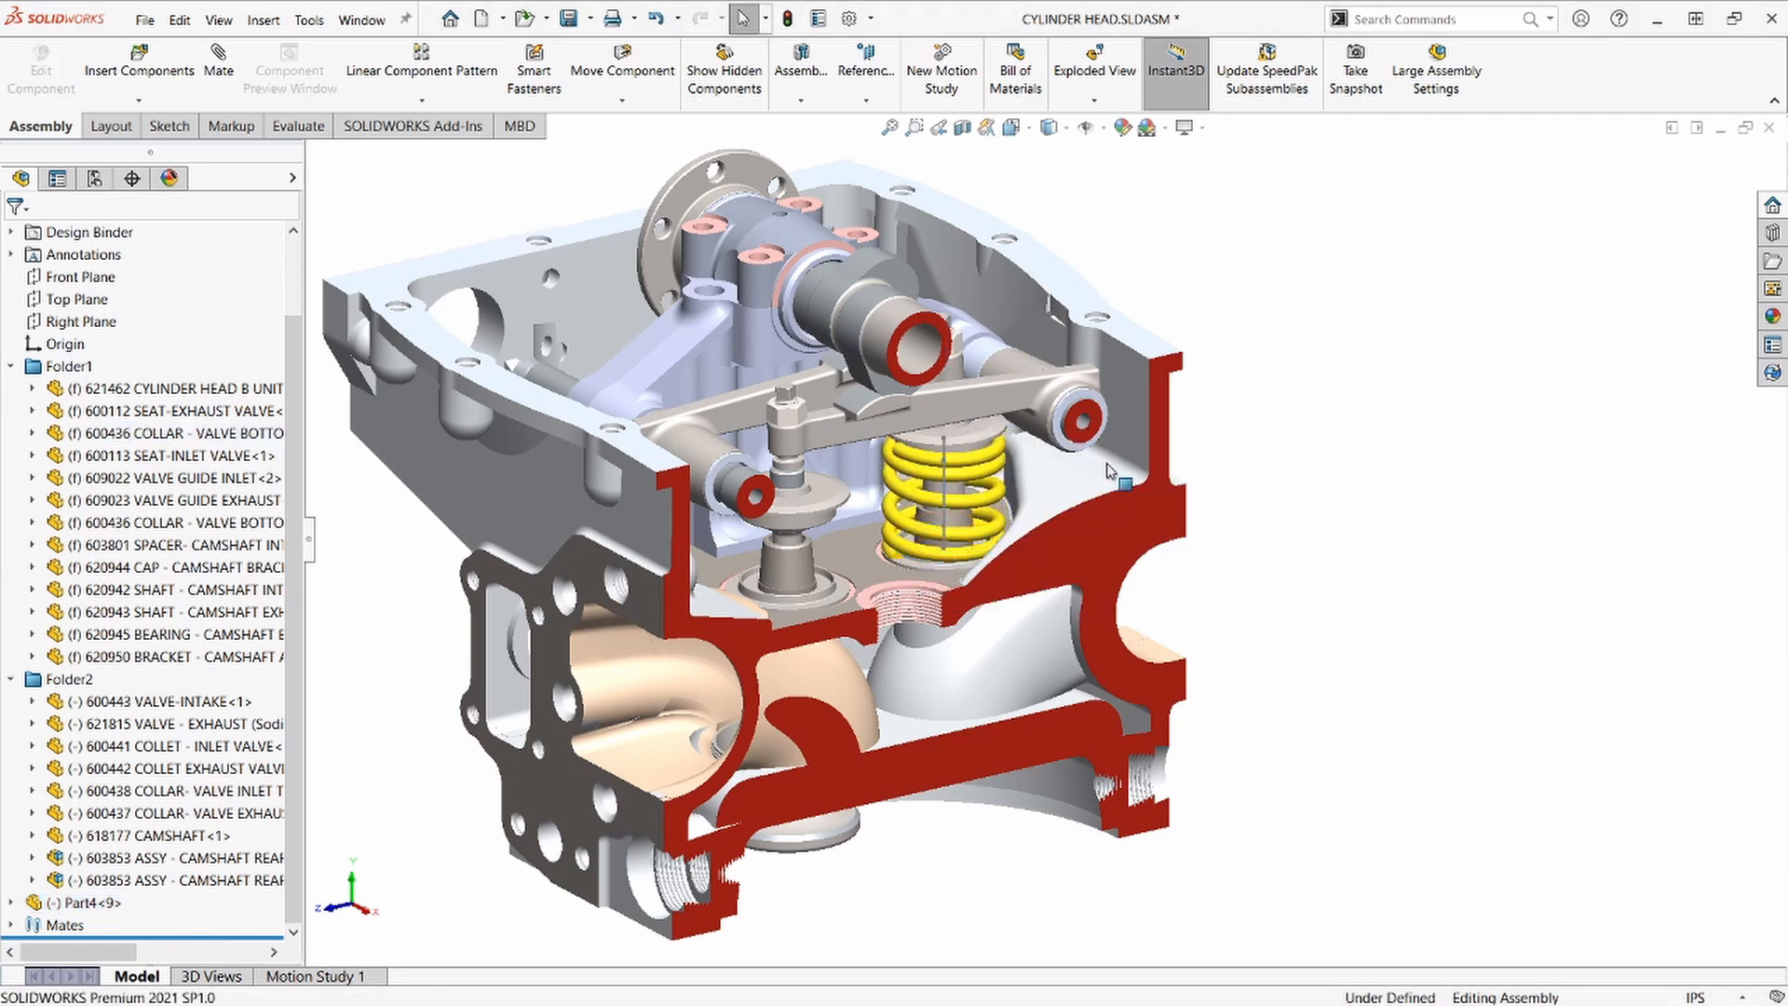
pyautogui.rightClick(1107, 471)
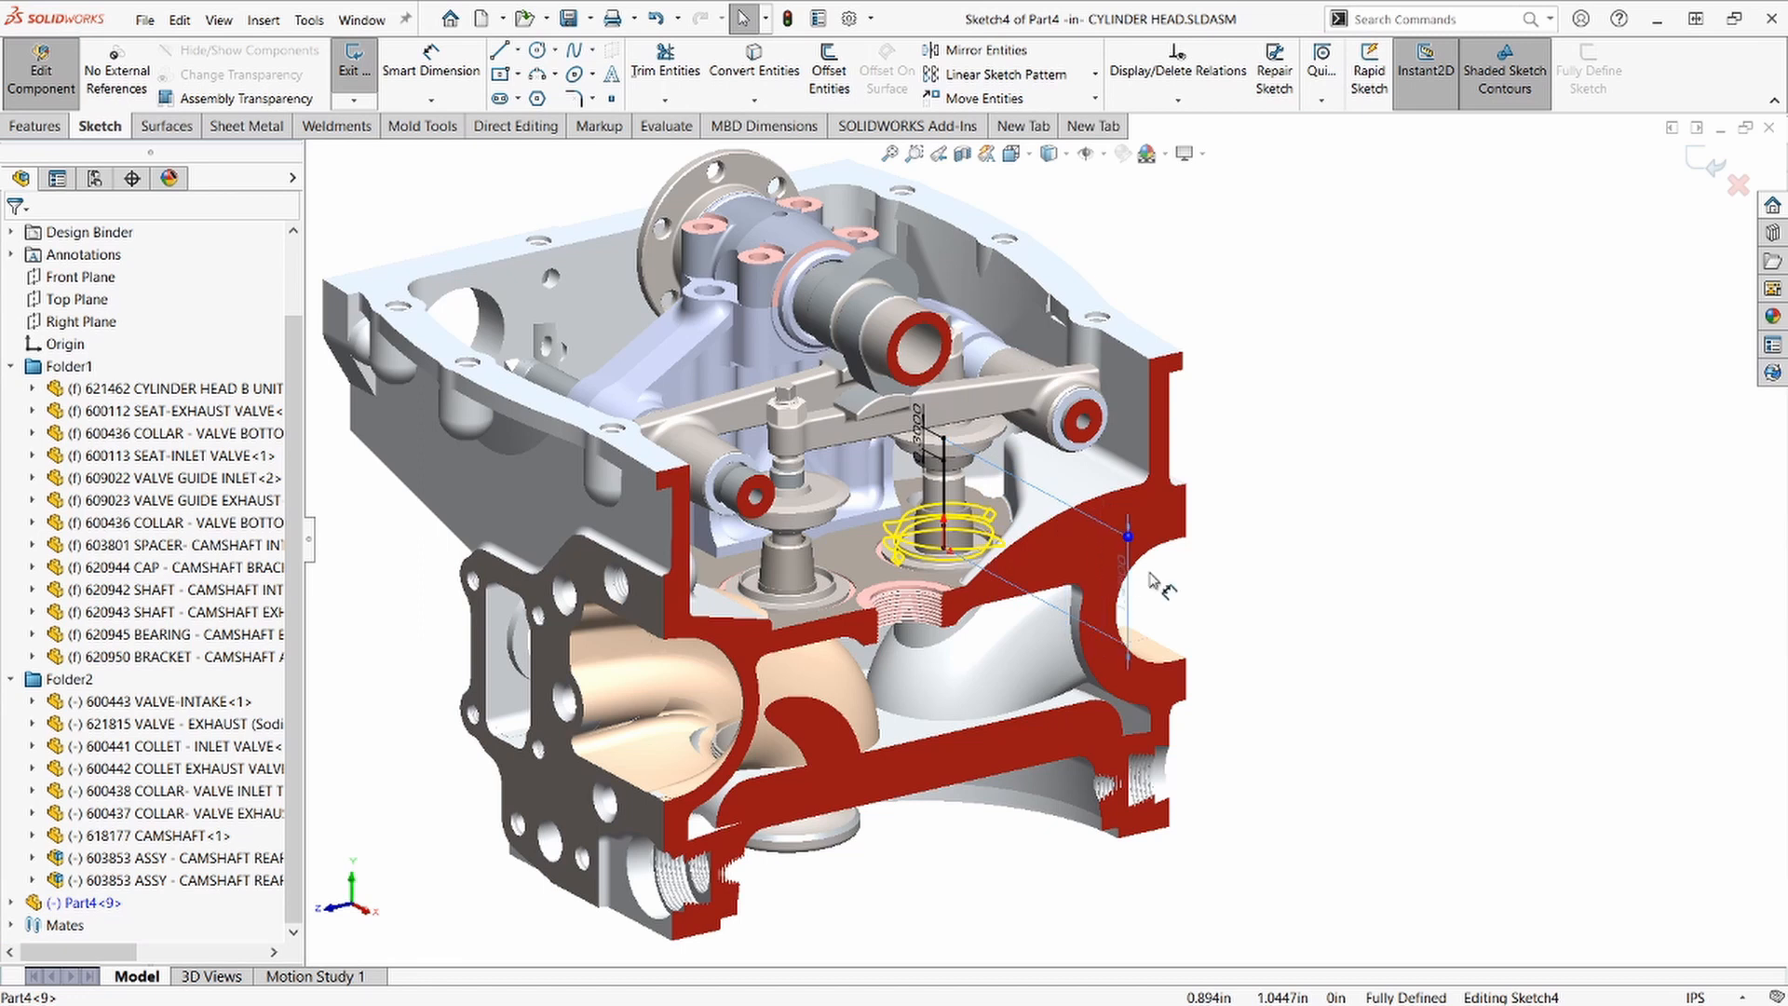
# Step: Tie Sketch4's D2 height dimension to the collar edge so the spring resizes to about 1.49
pyautogui.click(1151, 555)
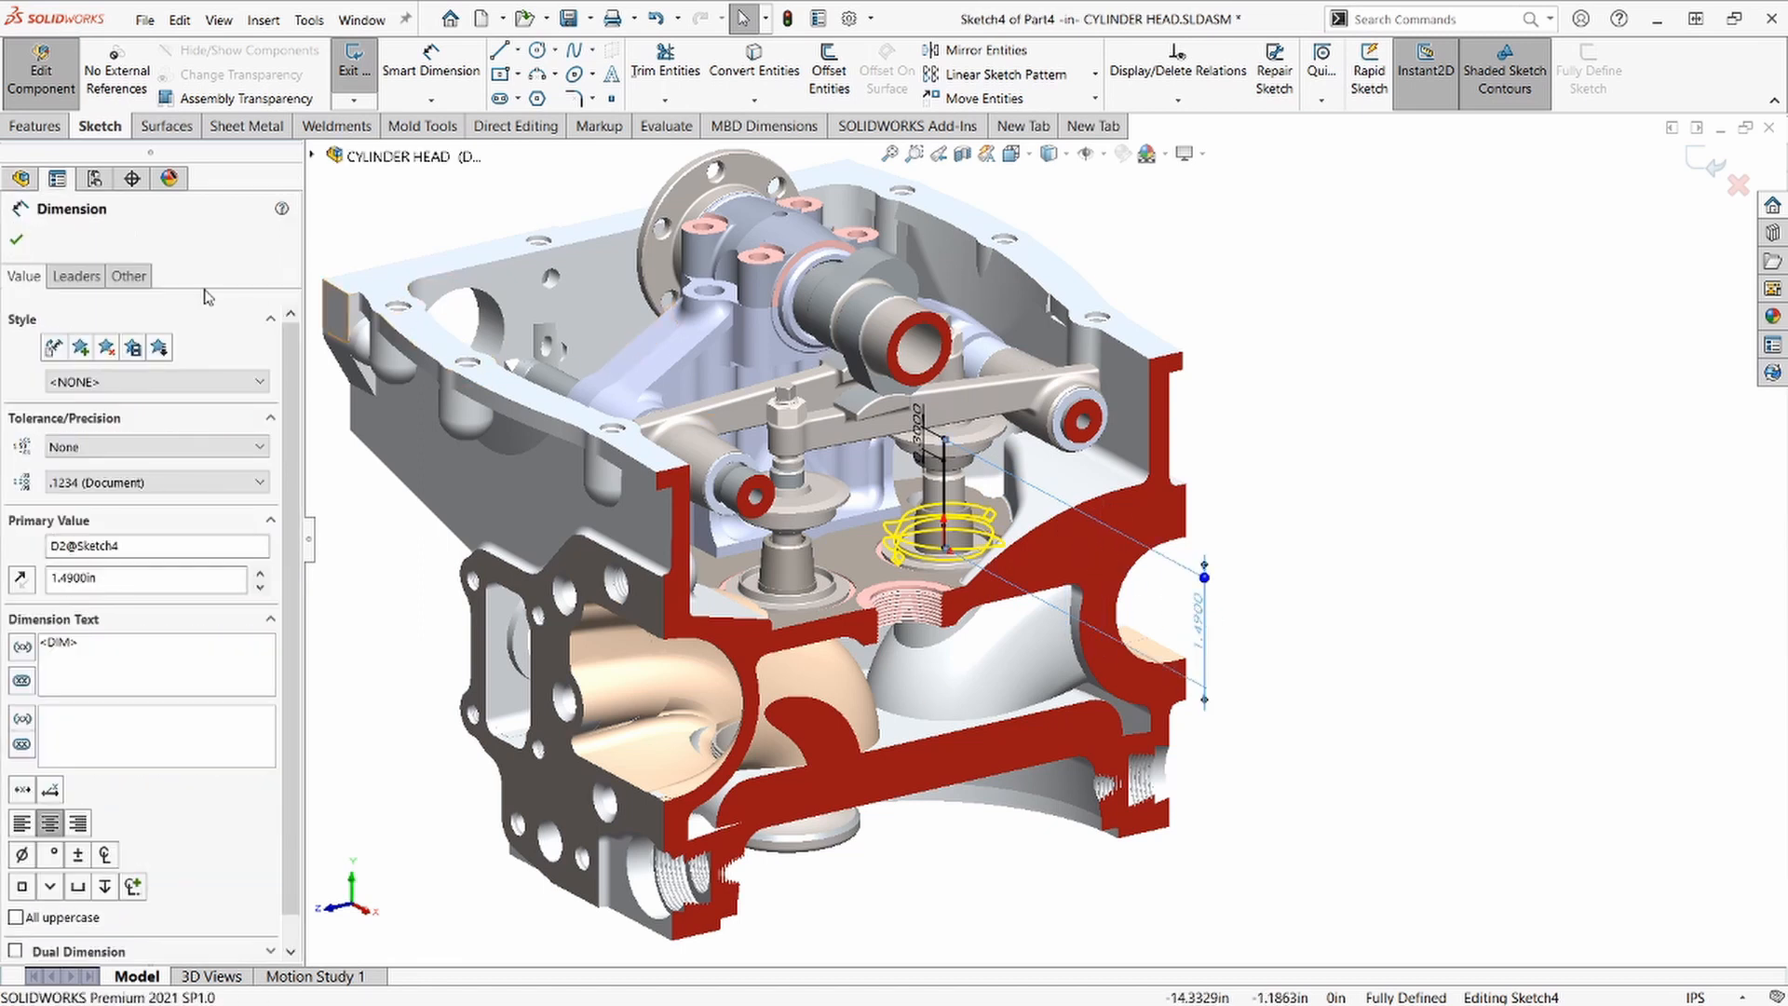
pyautogui.click(129, 275)
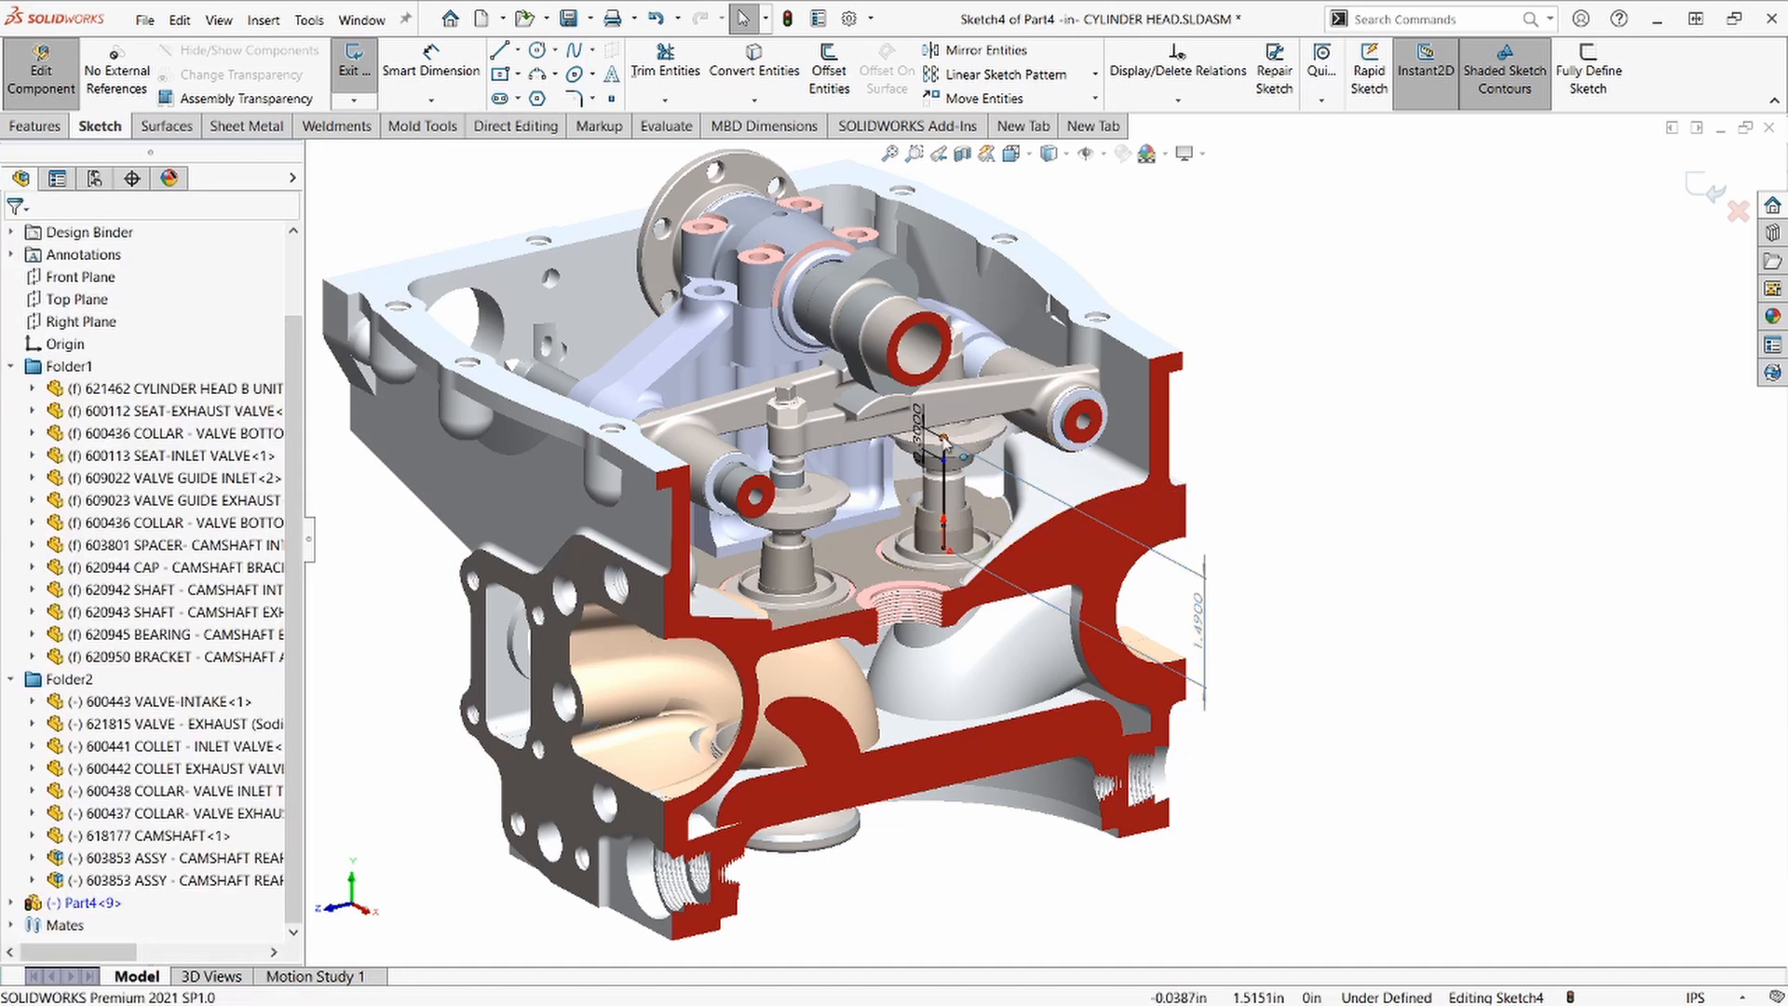
pyautogui.click(946, 428)
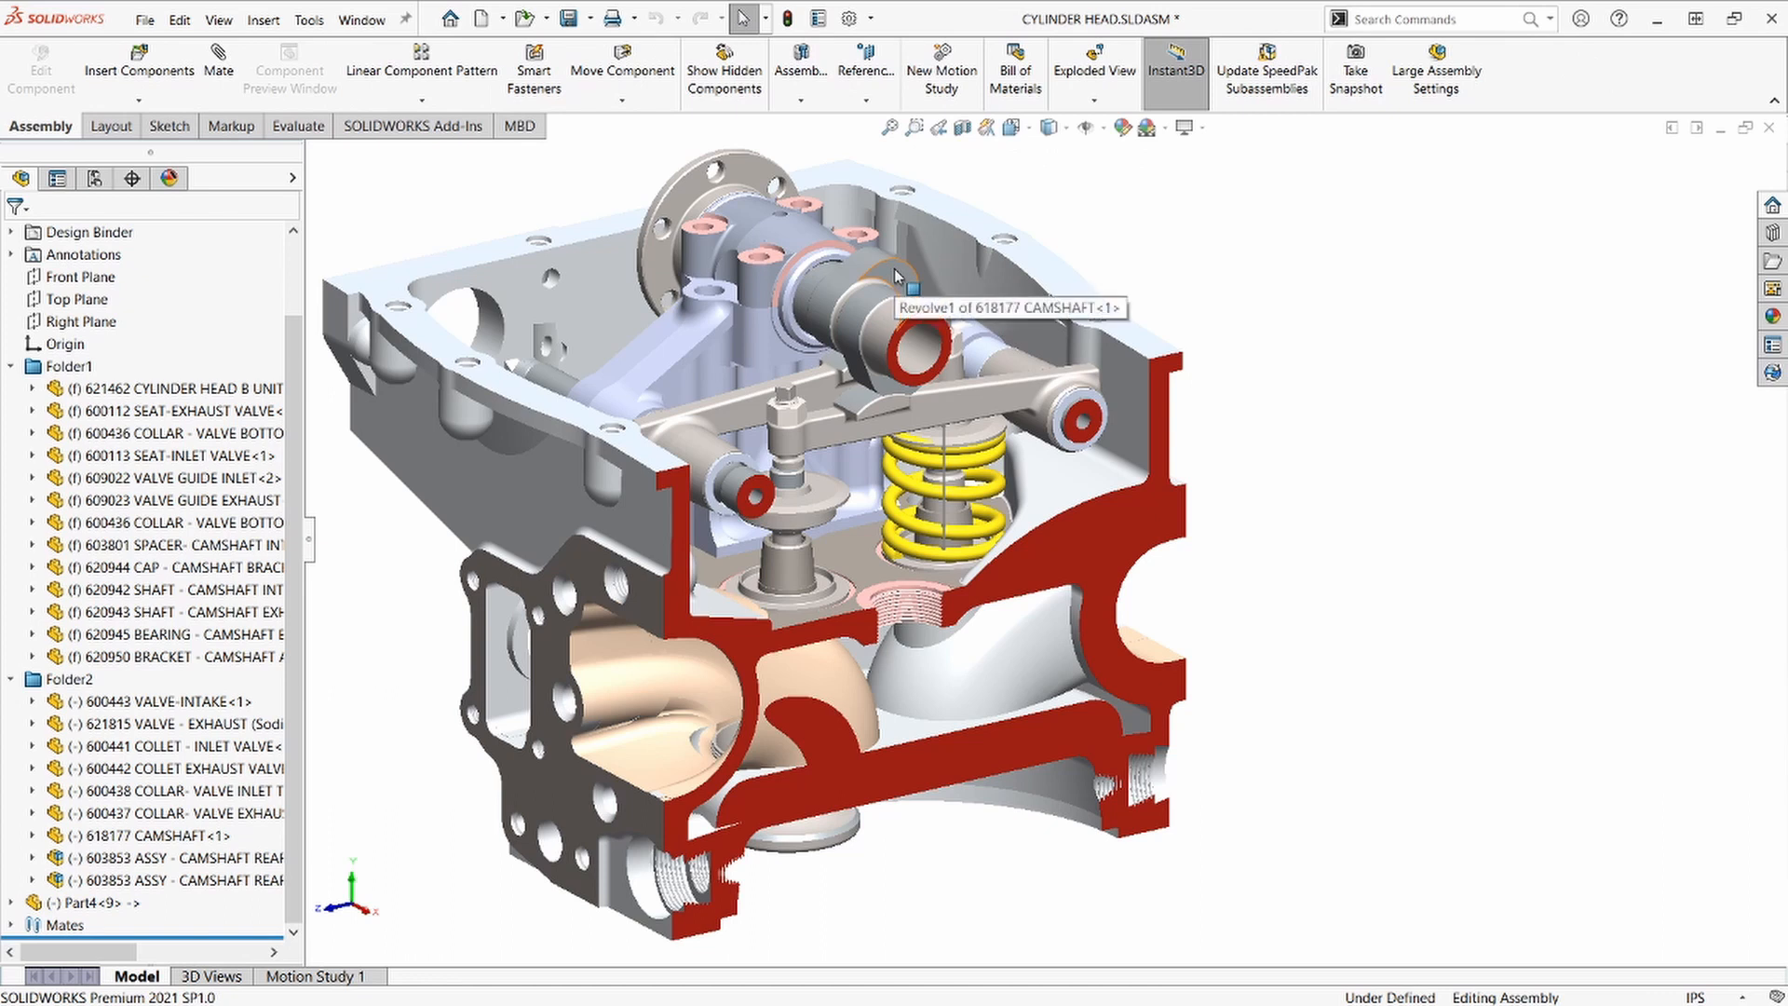
# Step: Insert a second copy of Part4 as Part4<10> at the neighbouring valve
pyautogui.click(912, 332)
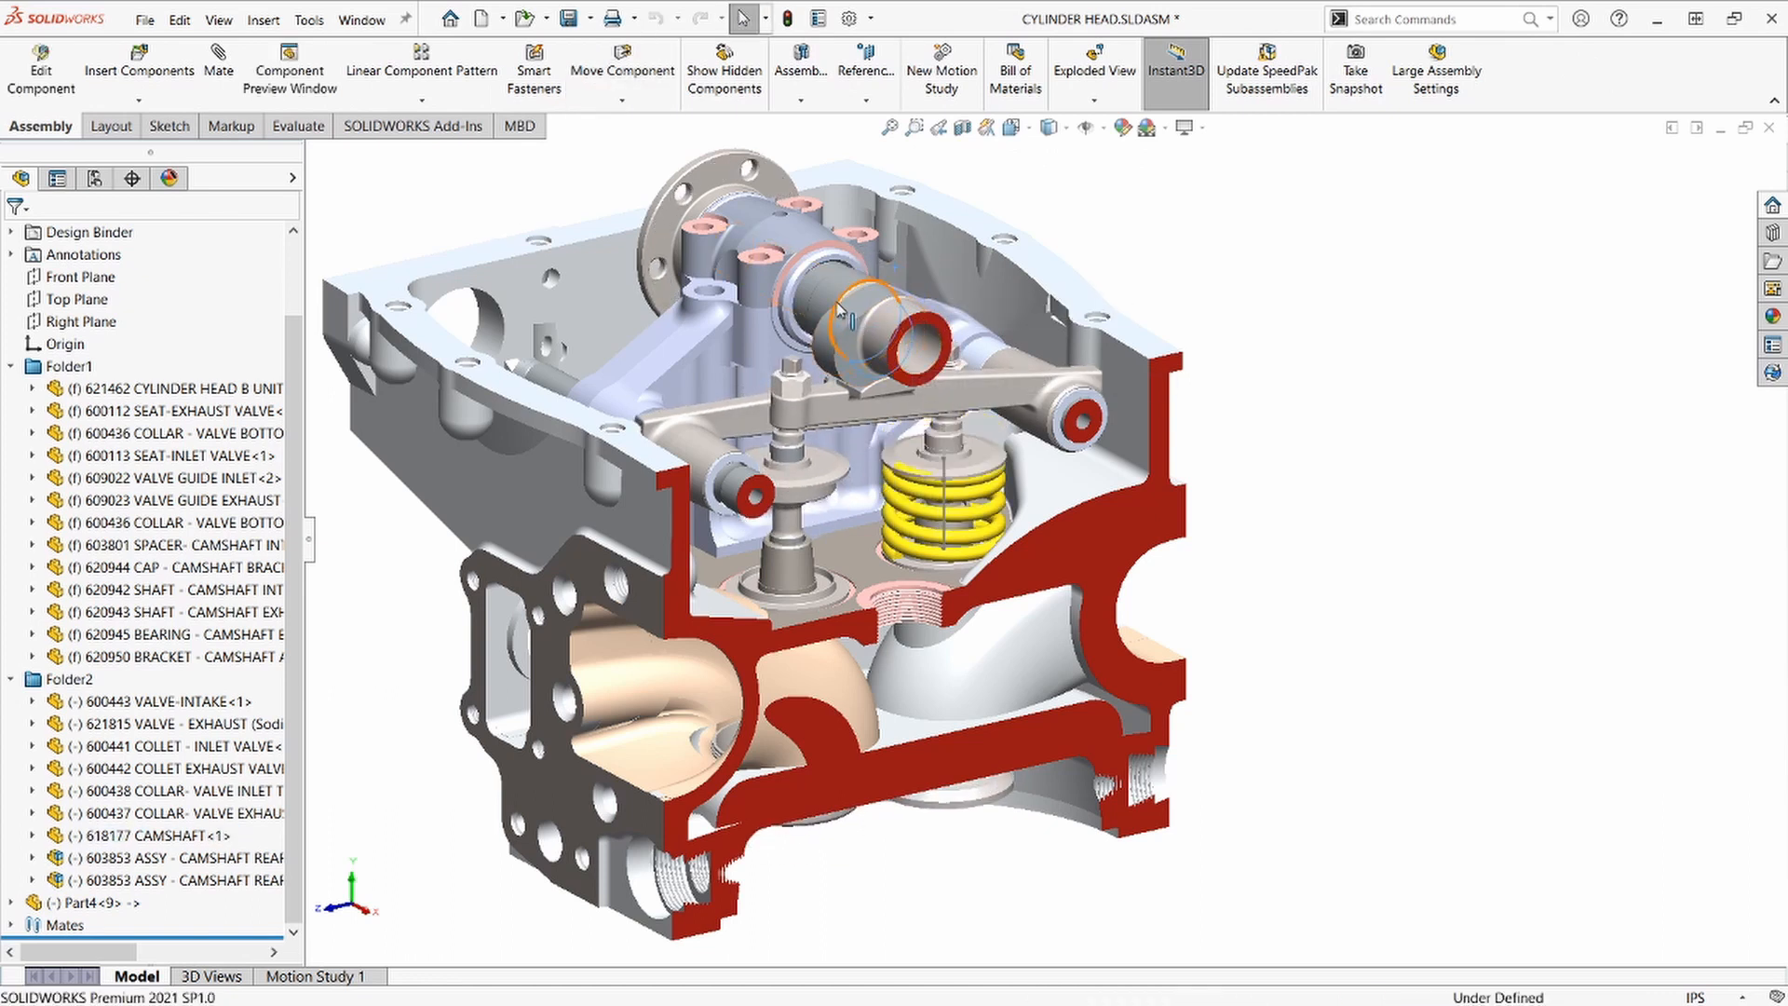
pyautogui.click(154, 835)
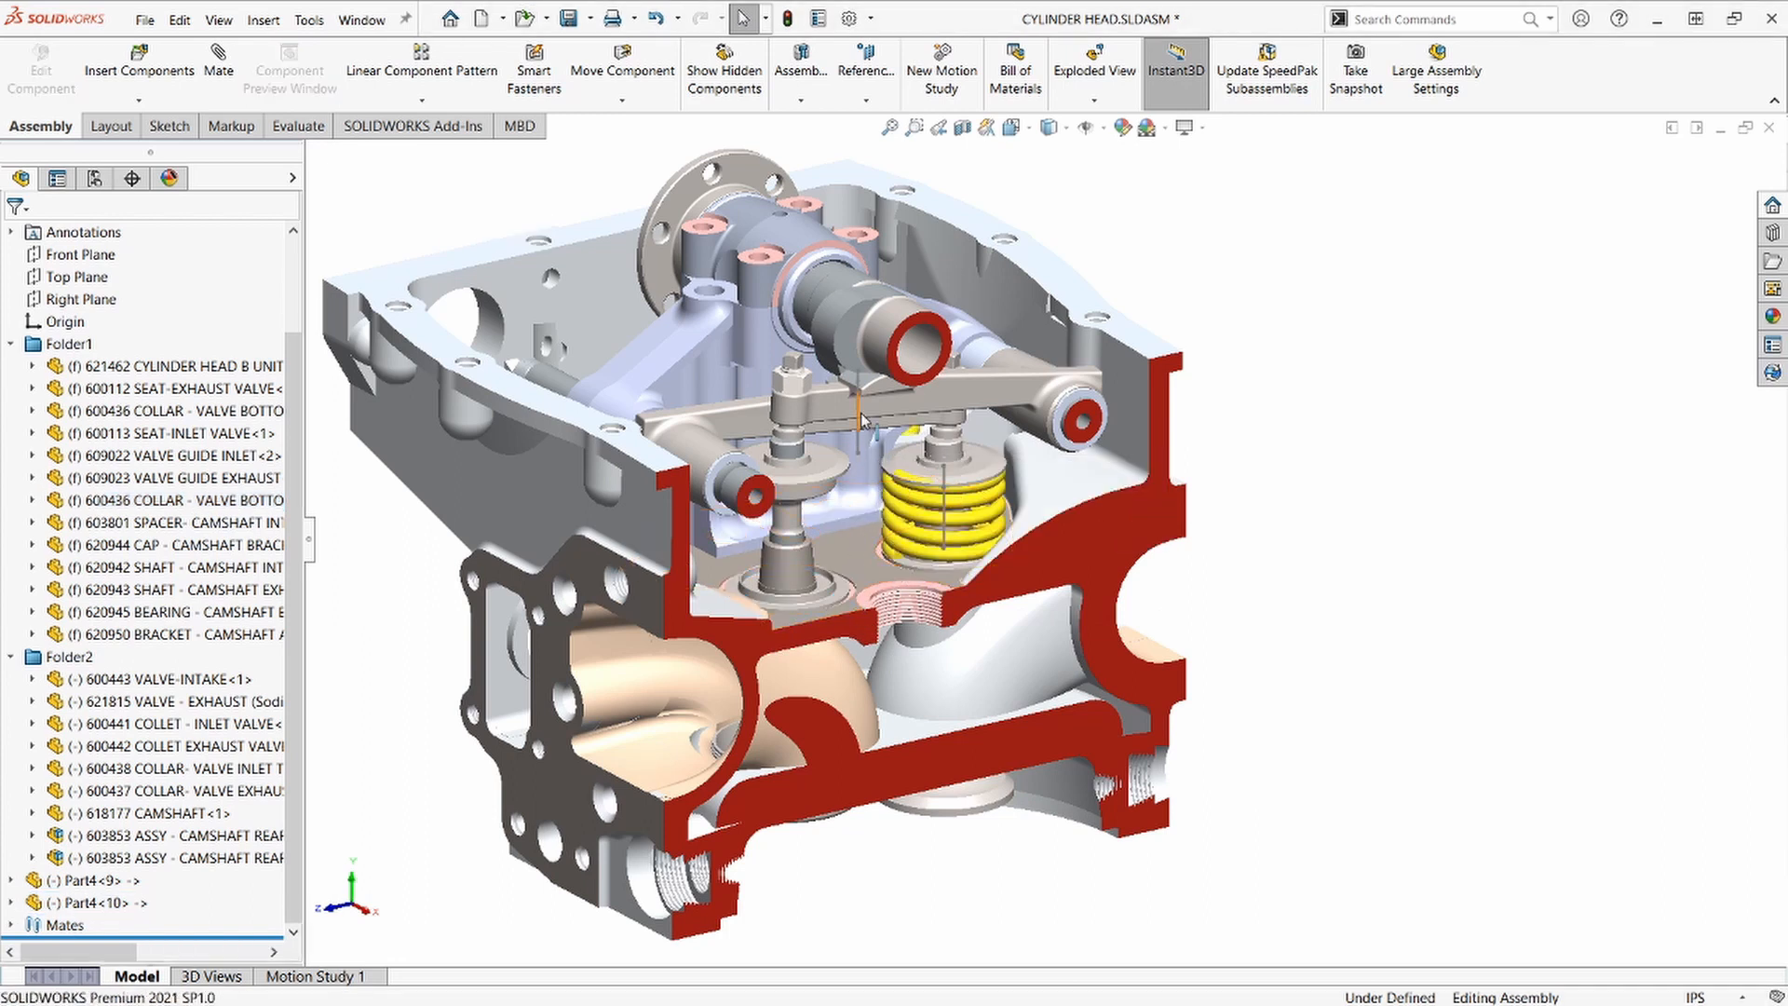
pyautogui.click(799, 592)
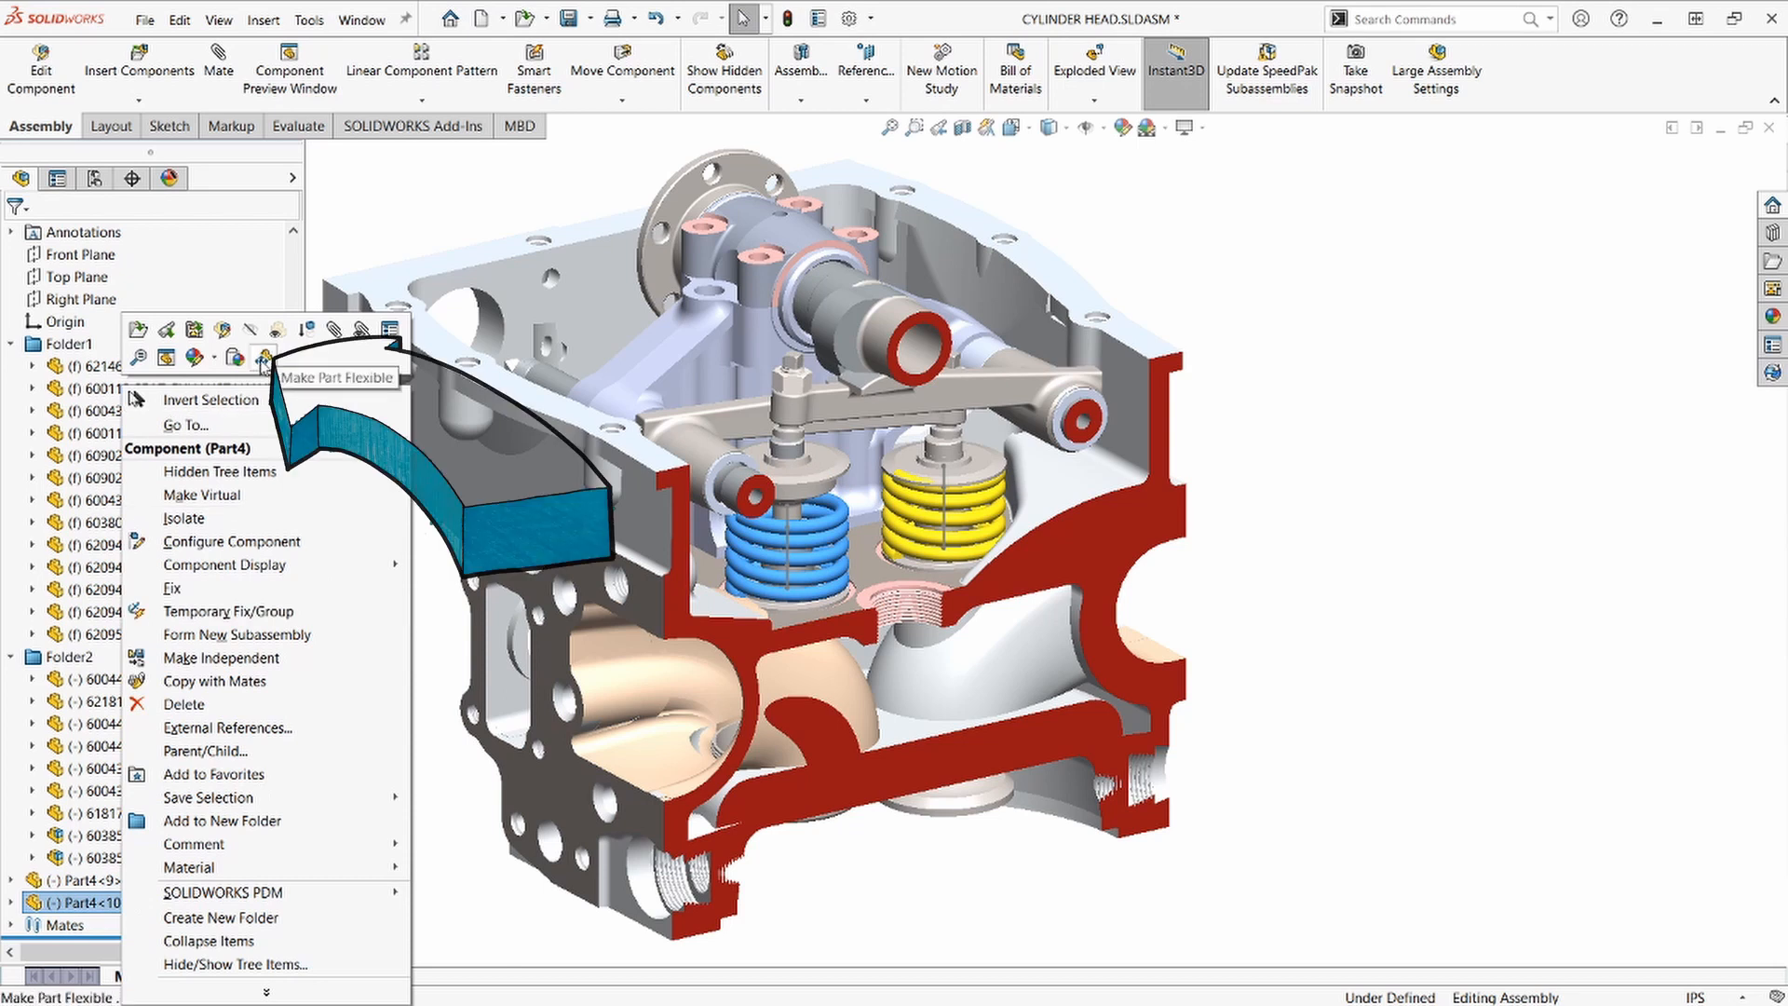
# Step: Make Part4<10> flexible and reattach Sketch4's reference to the left collar edge
pyautogui.click(262, 358)
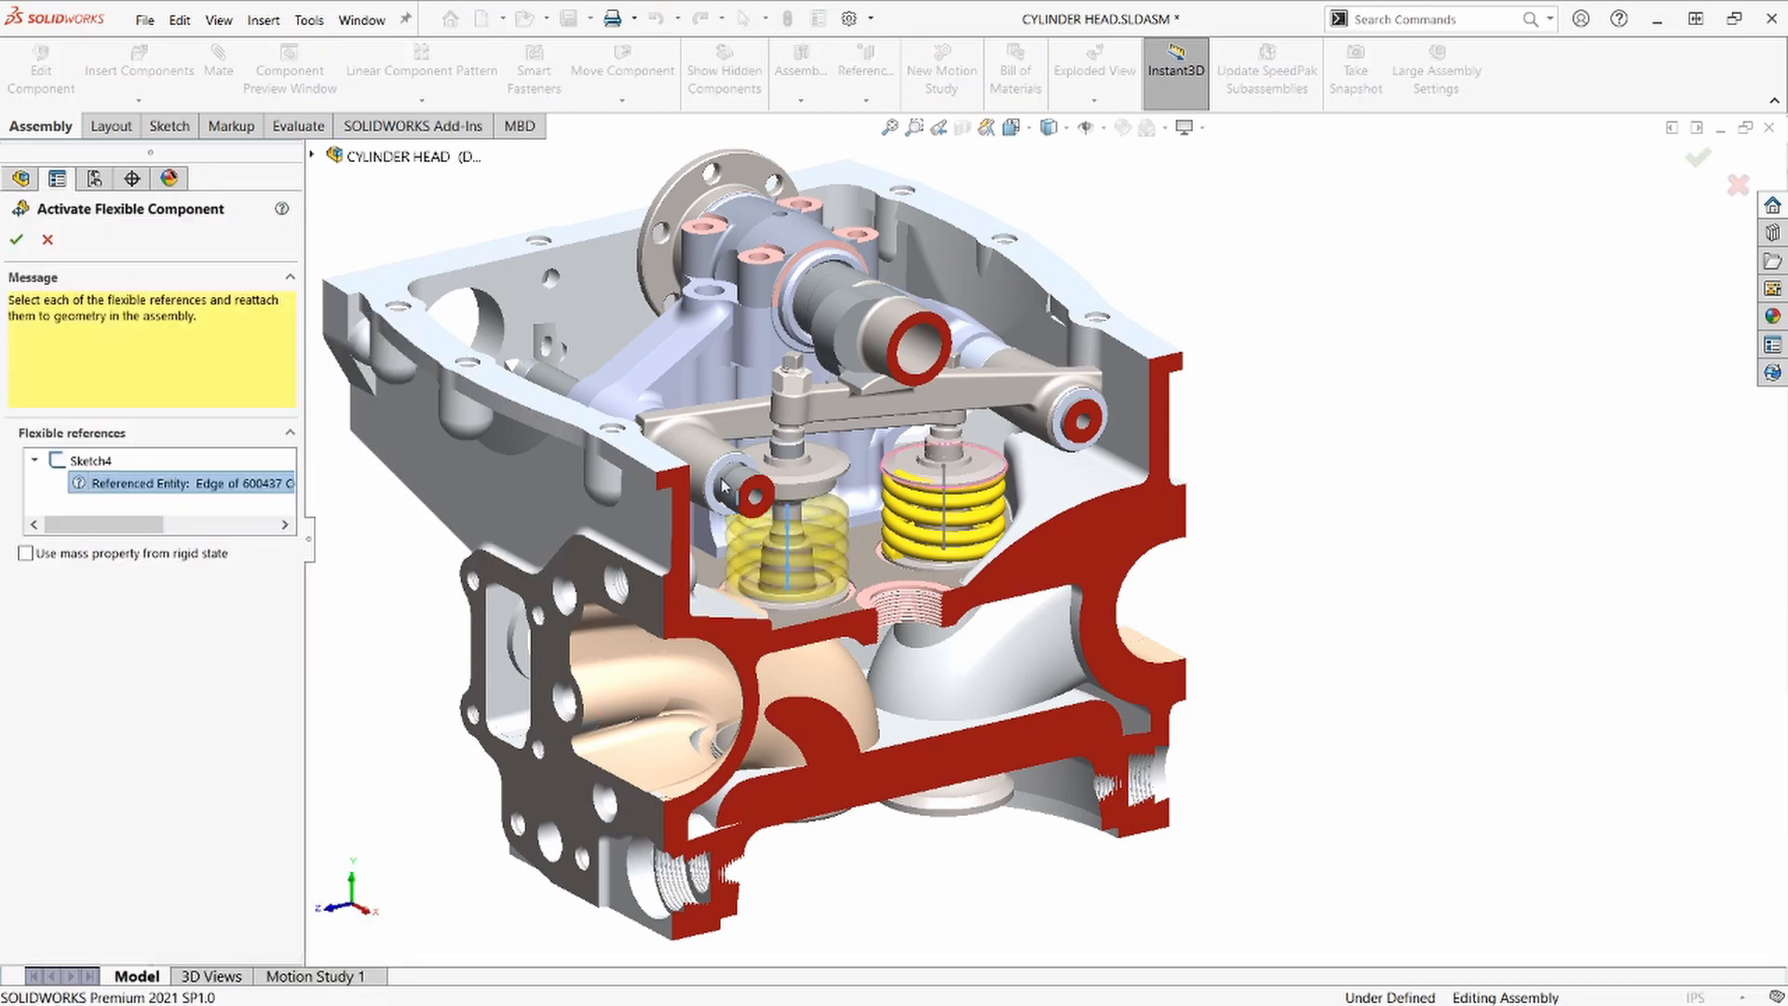
pyautogui.click(775, 462)
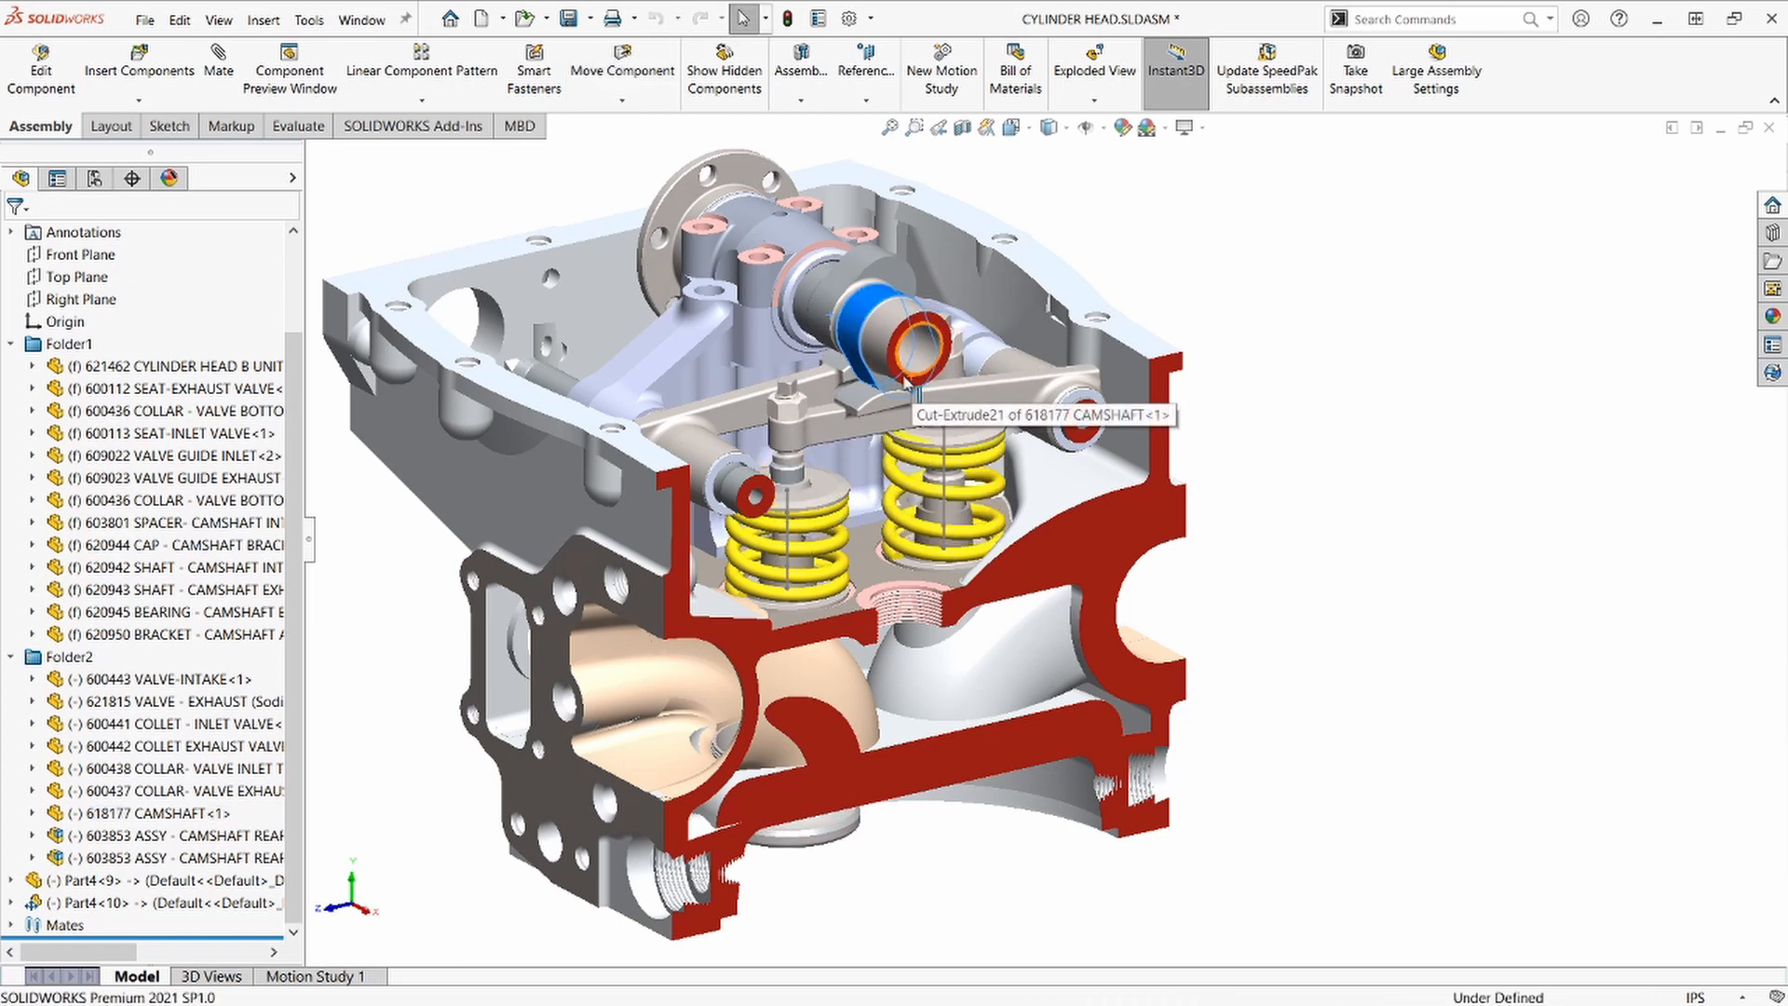
# Step: Start a new motion study from the camshaft with a rotary motor driving it
pyautogui.rightClick(907, 337)
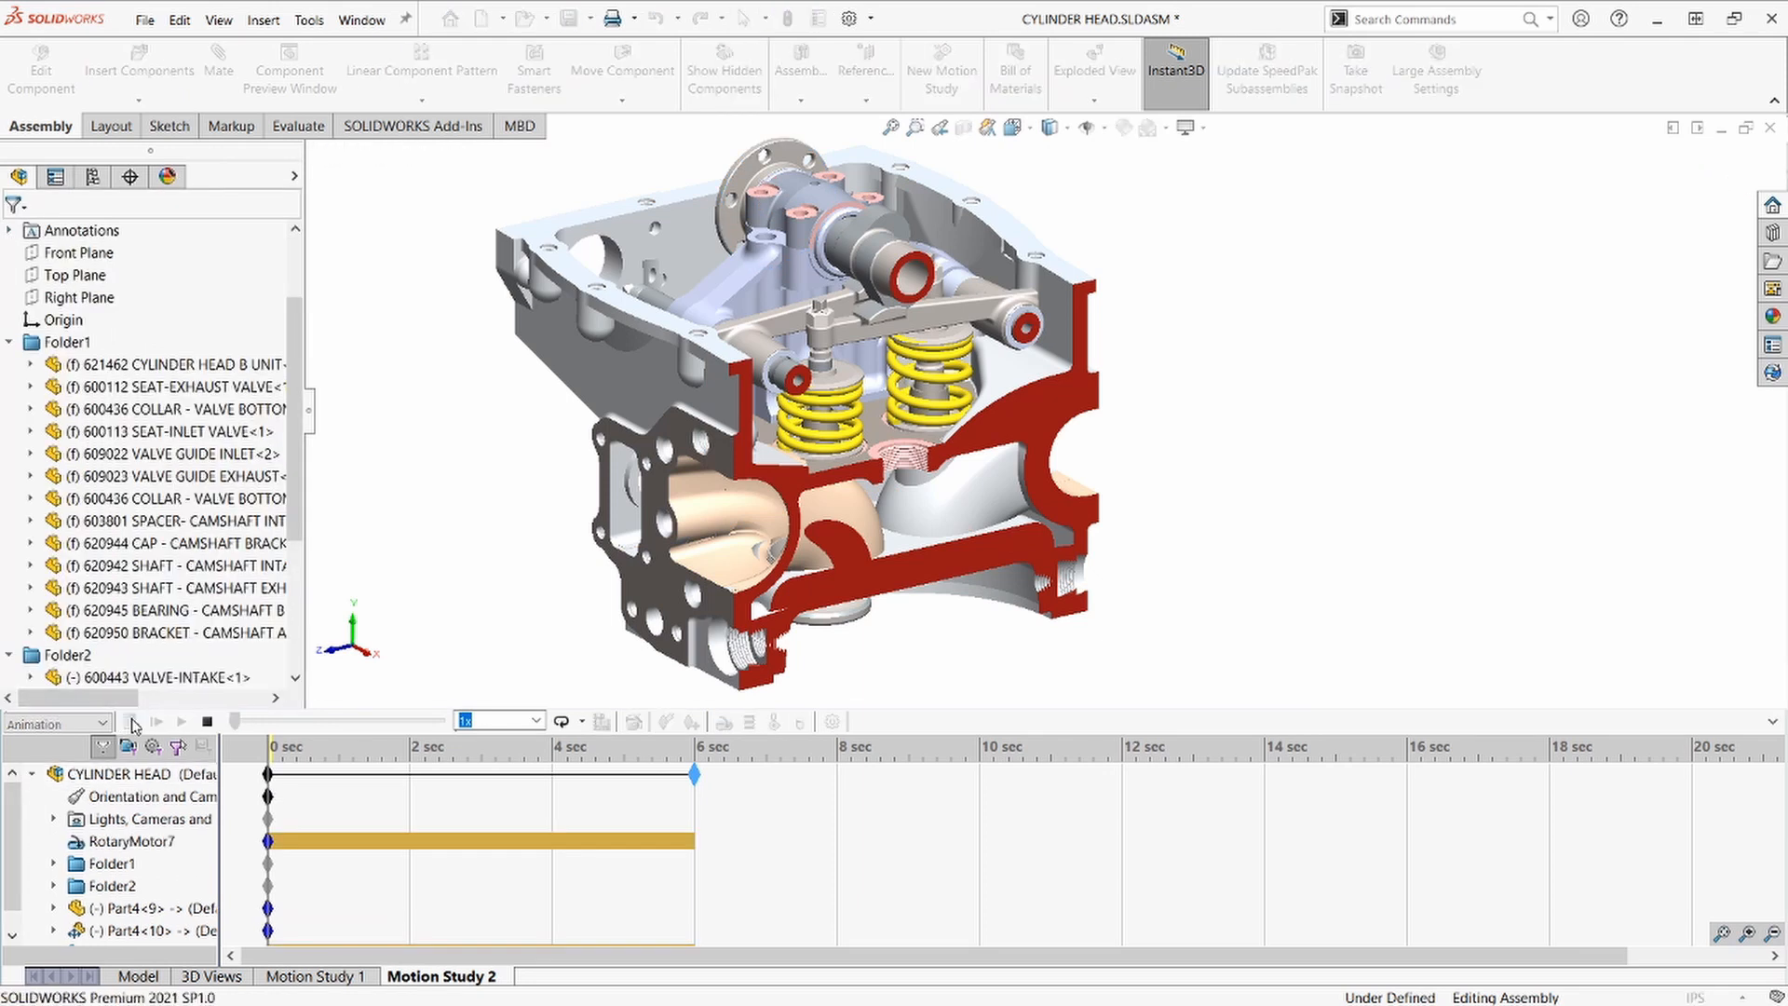
# Step: Calculate the six-second motion study and play back the springs compressing
pyautogui.click(130, 721)
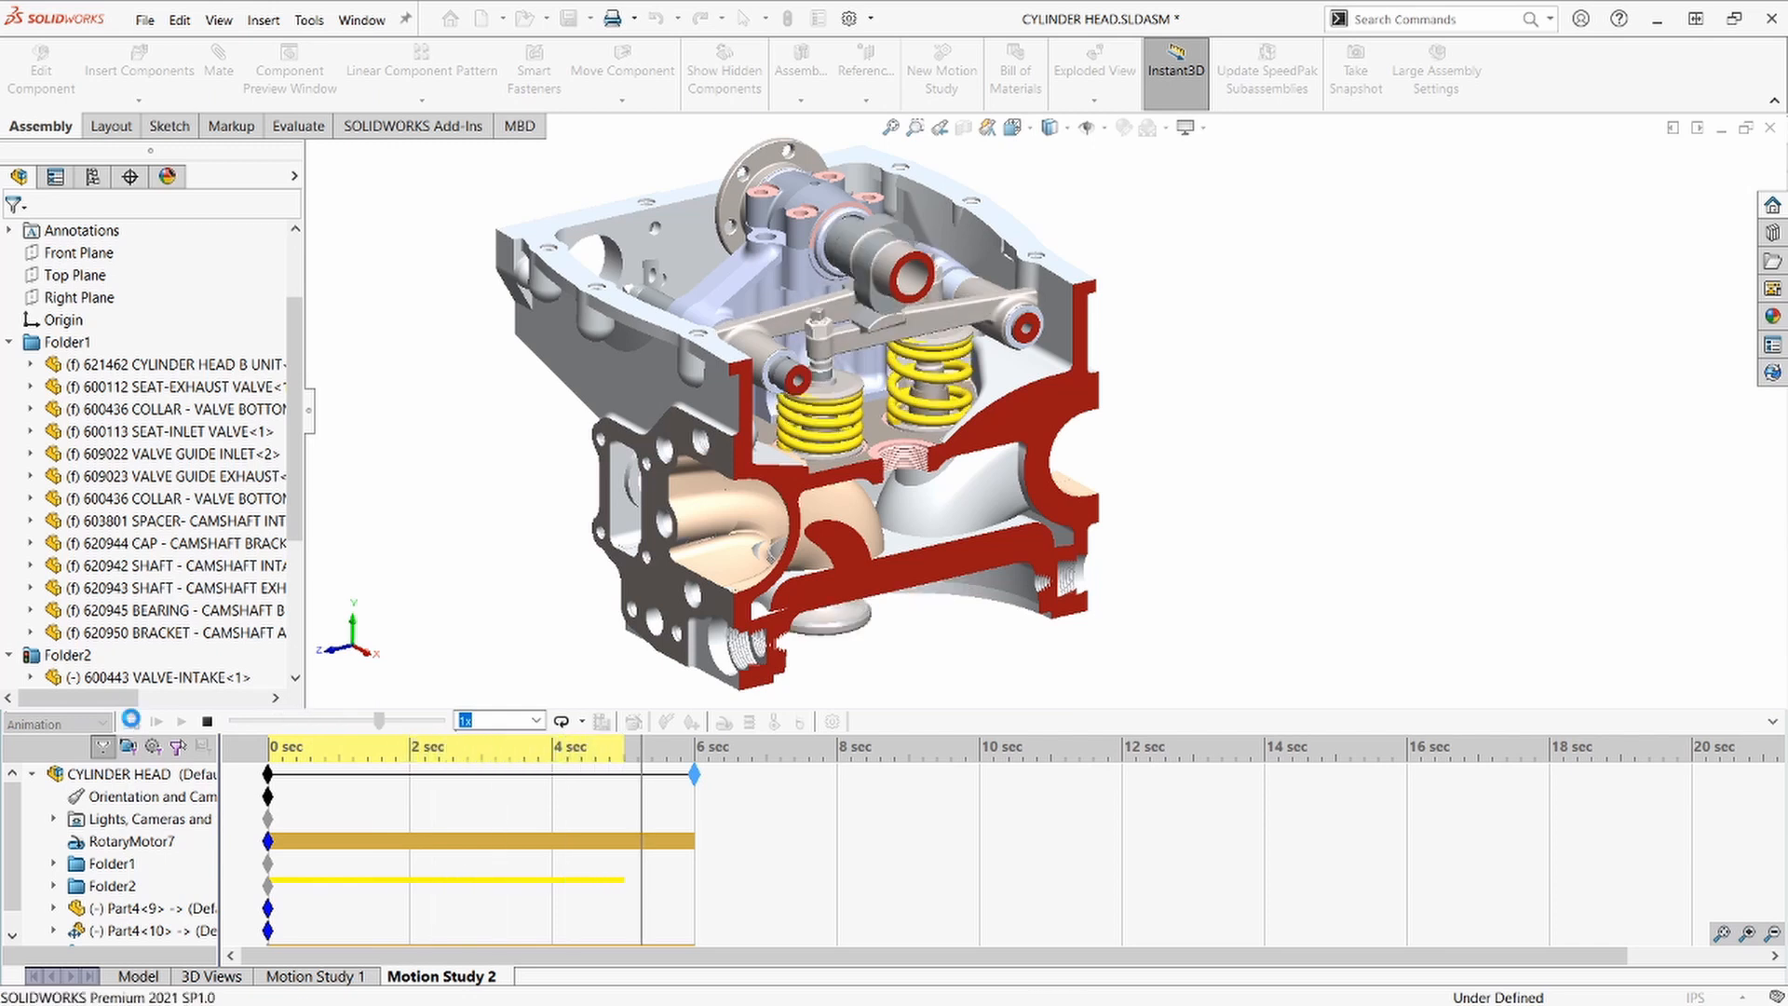
pyautogui.click(157, 720)
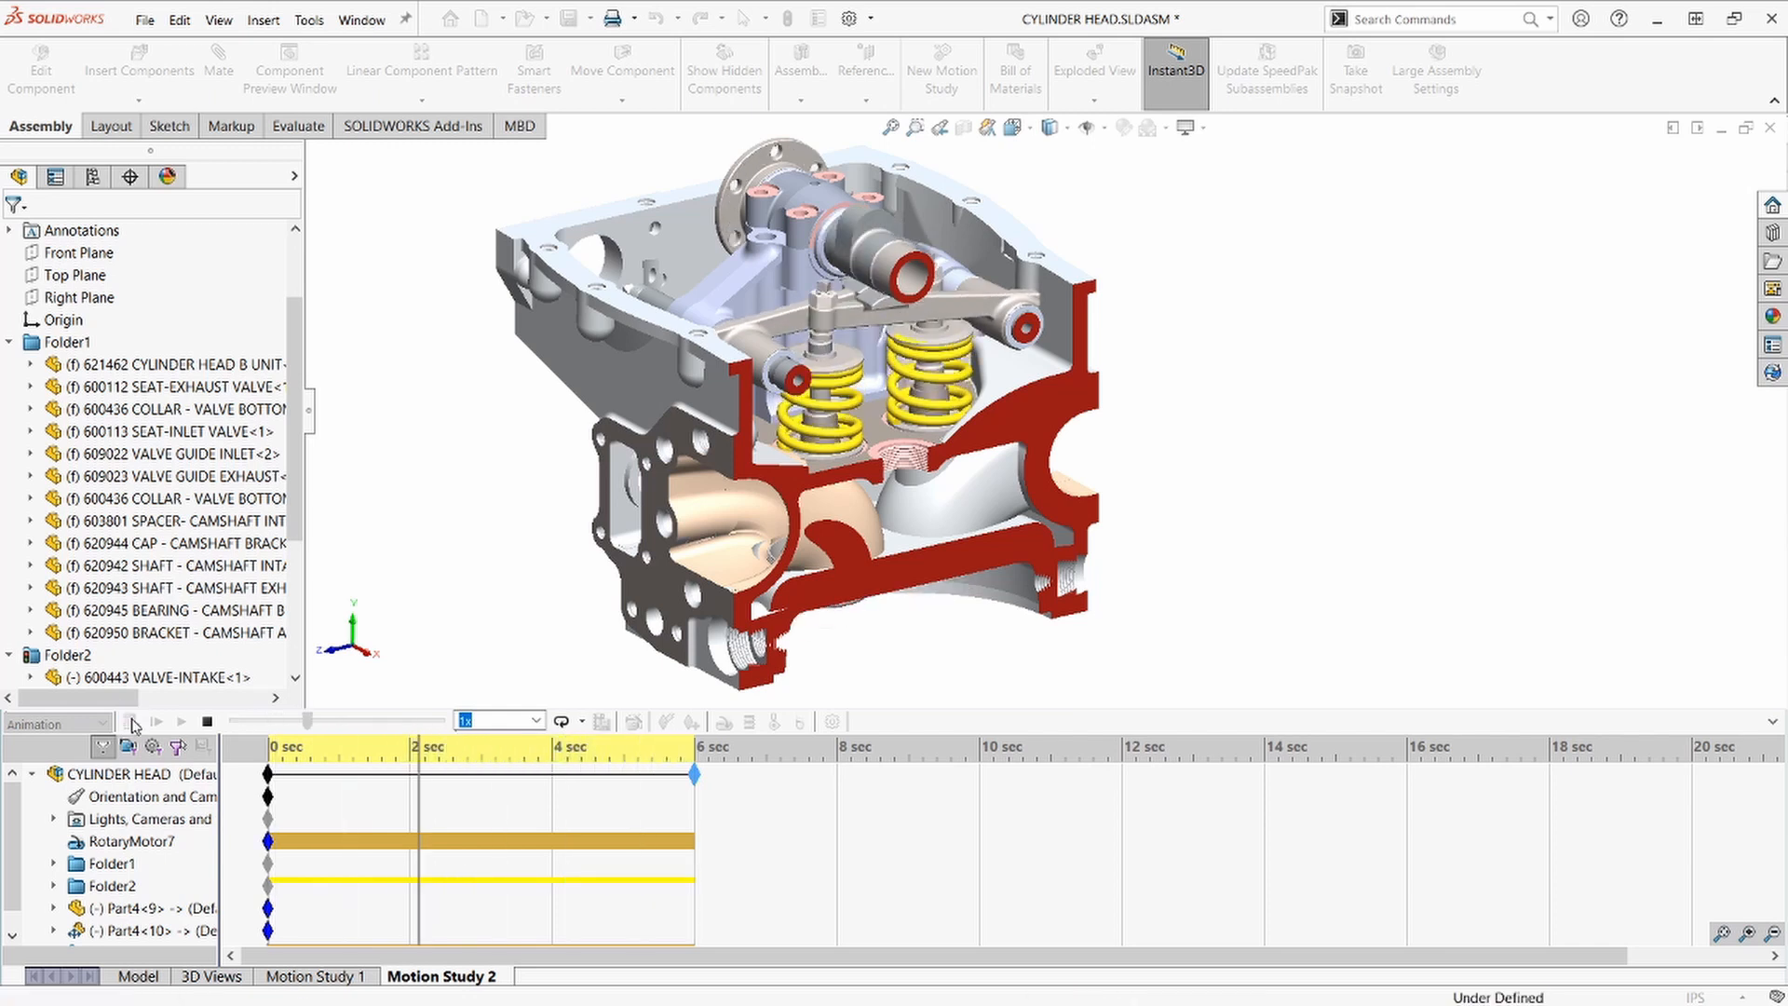